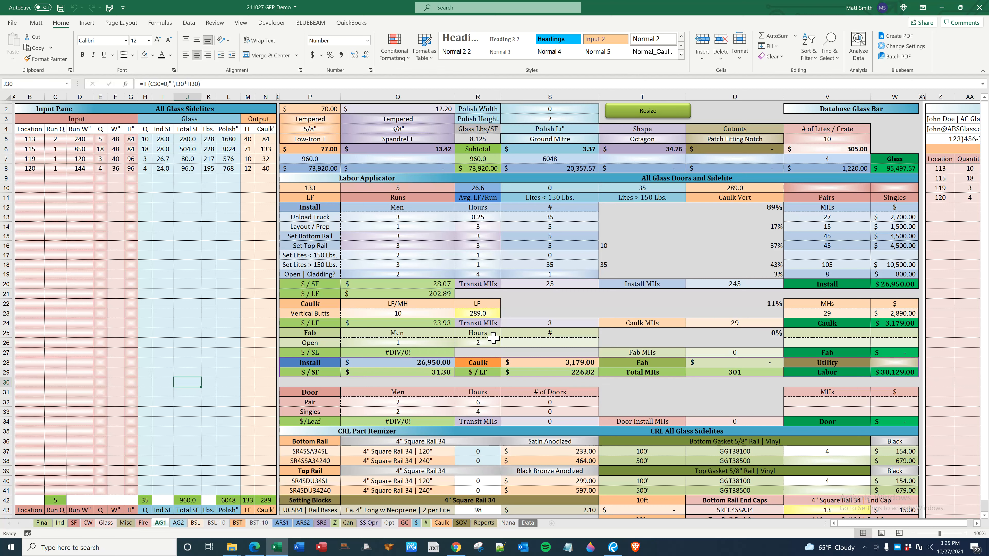
mouse_move(444, 439)
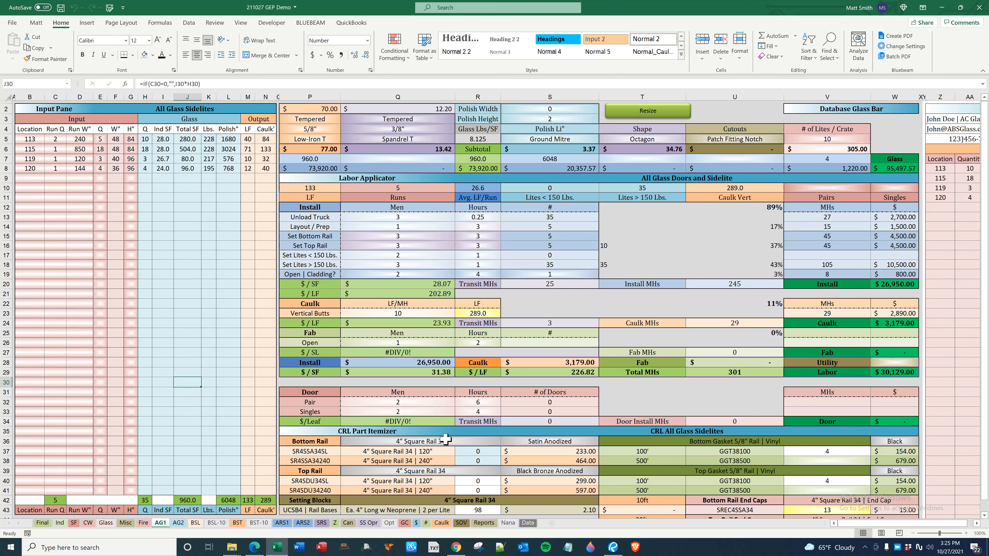
Review the bottom rail type entry and the setting block quantity formula.
click(416, 440)
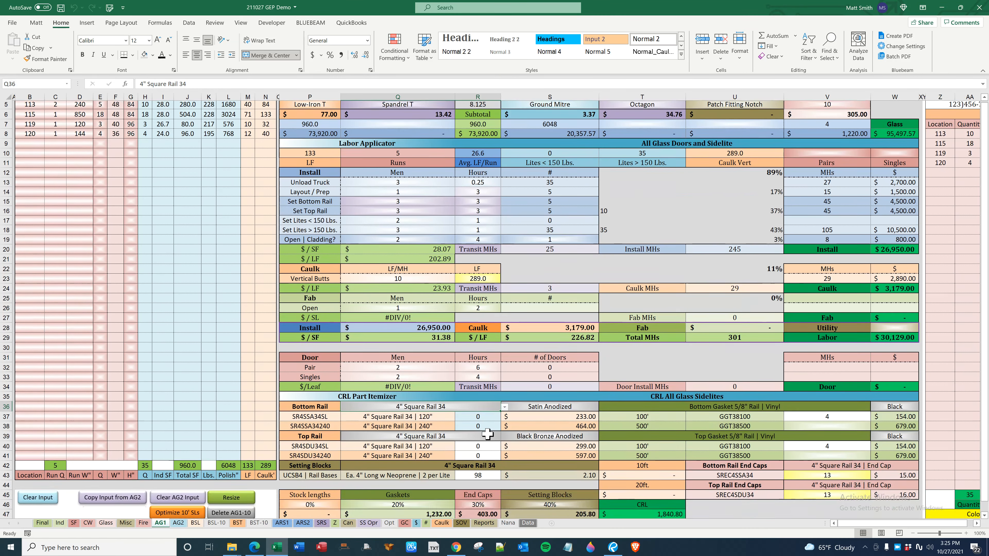
scroll(down, 3)
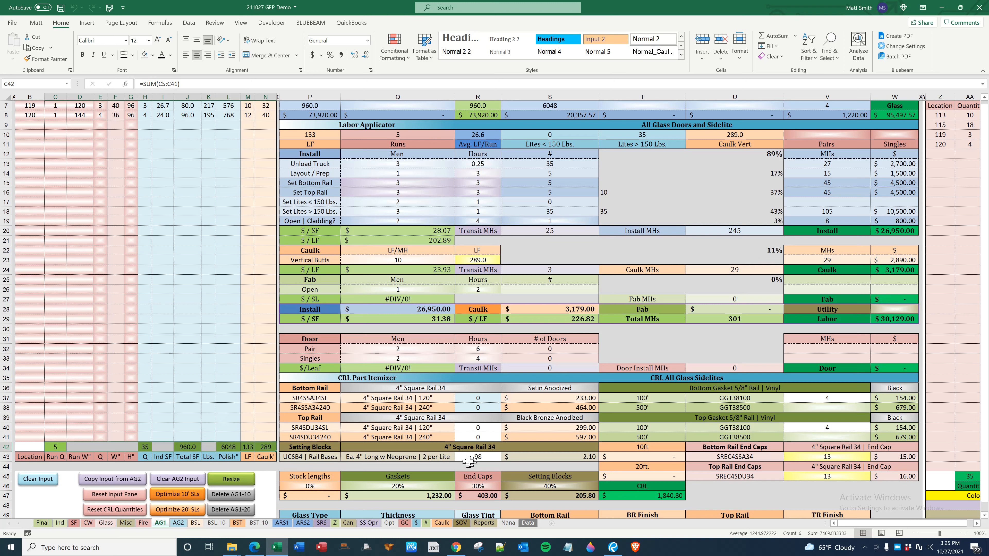
click(477, 456)
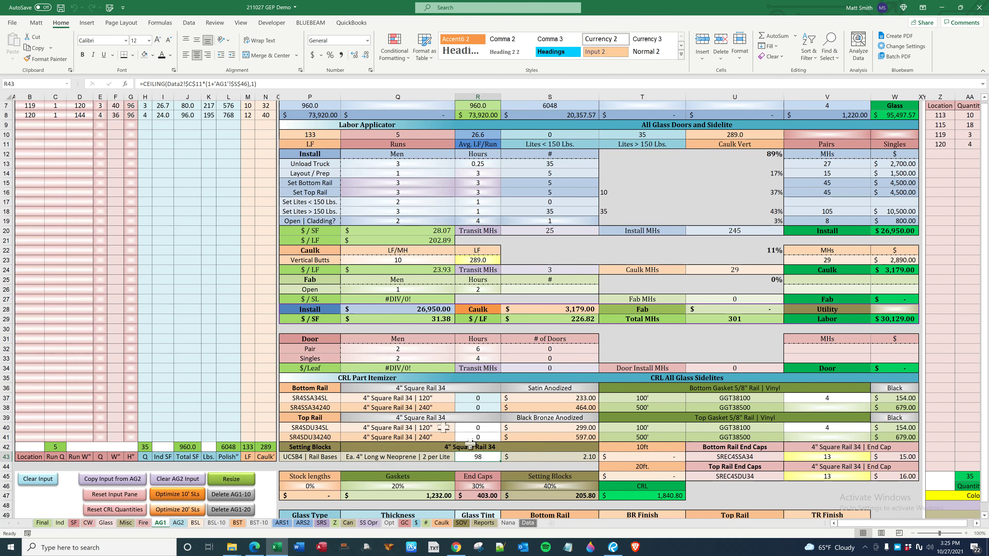
scroll(down, 3)
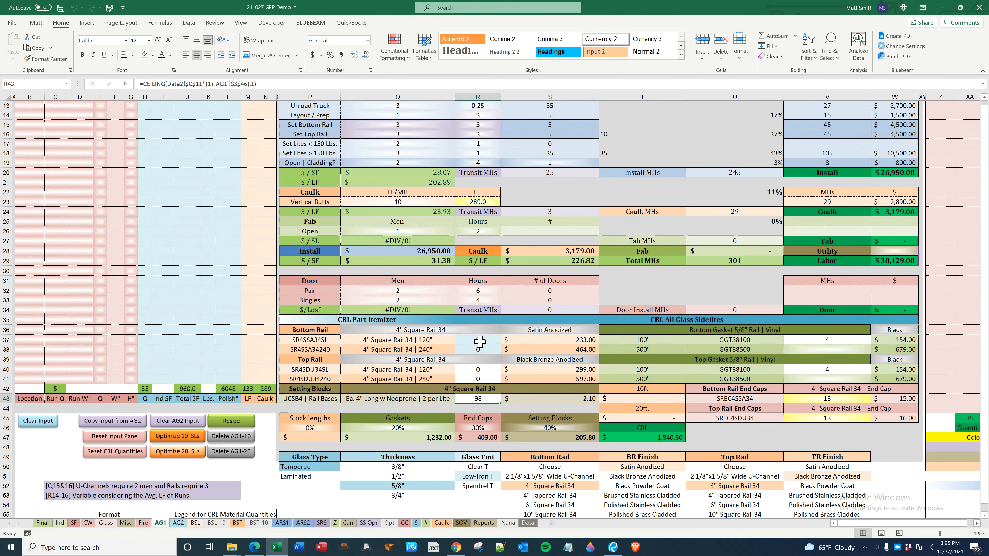
mouse_move(371, 401)
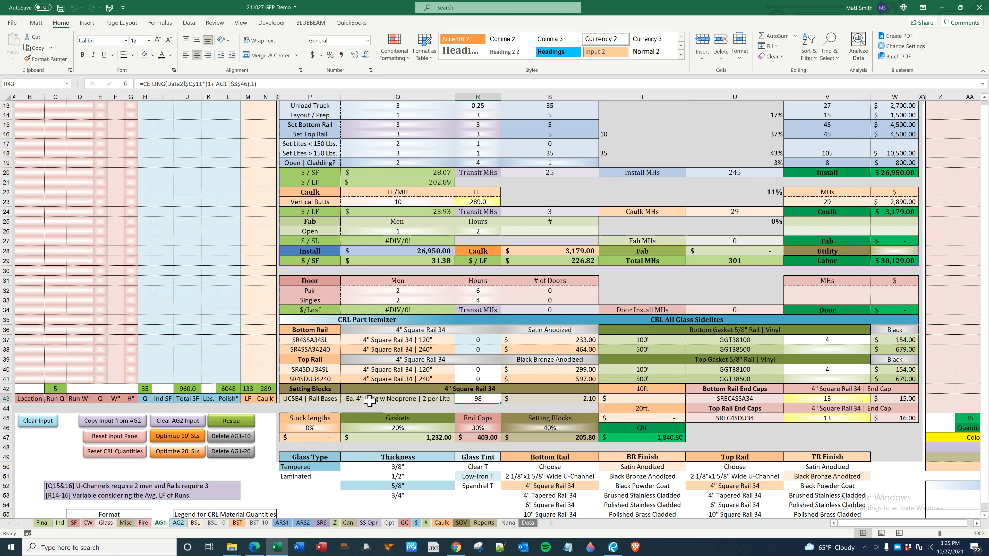
scroll(up, 3)
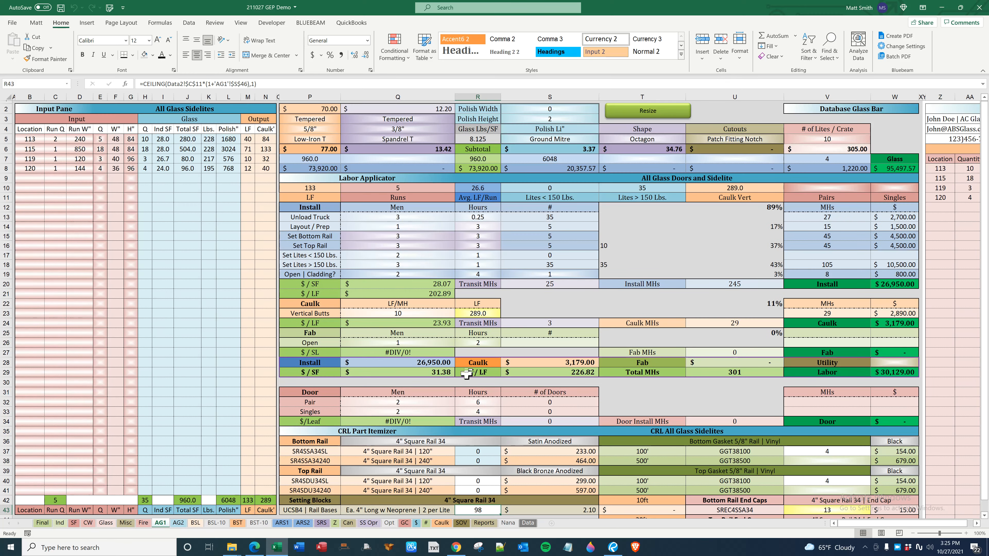
scroll(down, 3)
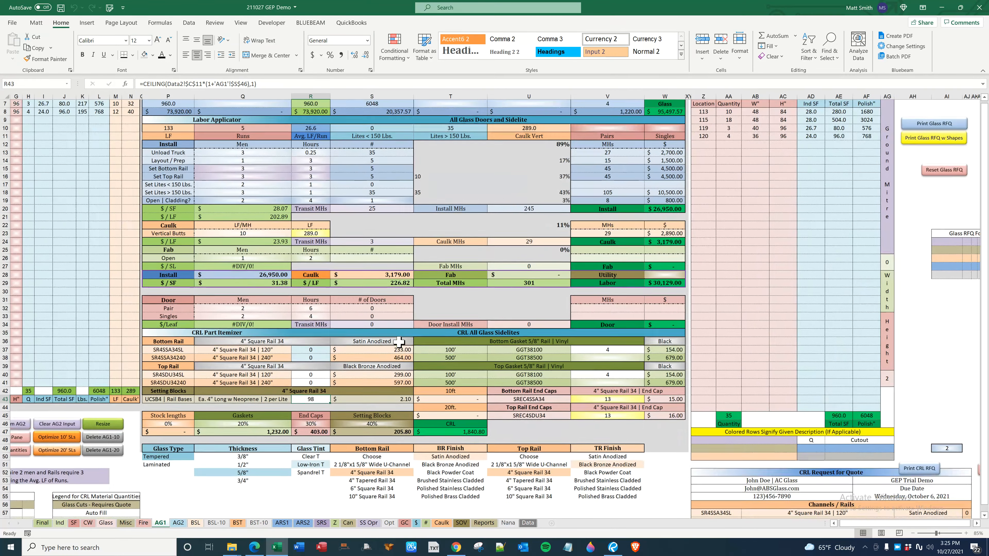
scroll(up, 3)
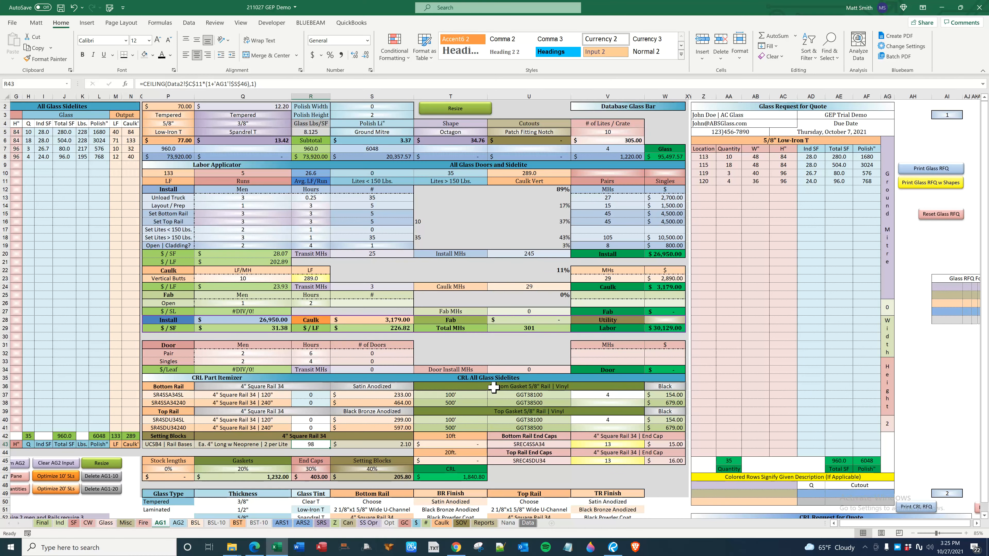
Set glass thickness to 3/4" and check the bottom rail options and gasket VLOOKUP formulas.
click(168, 115)
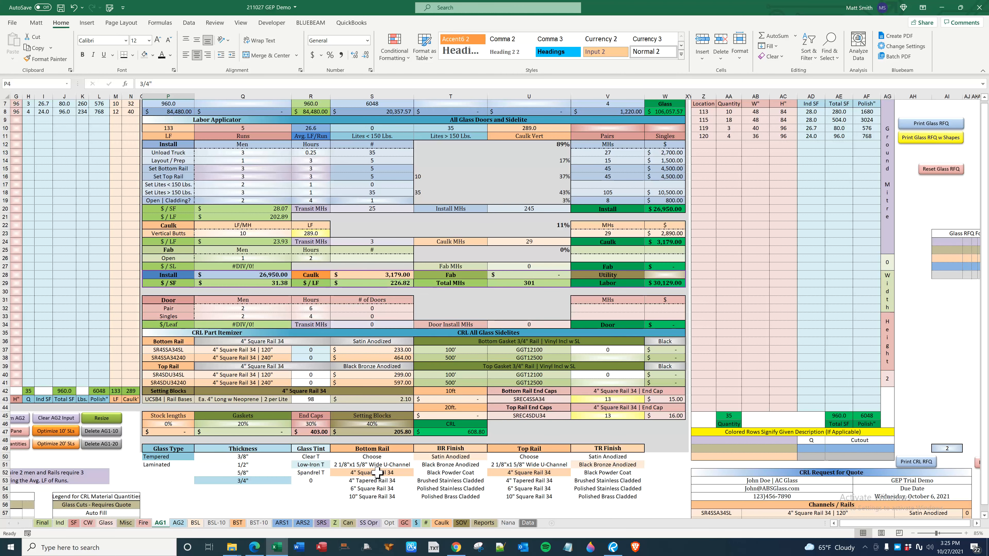
click(372, 472)
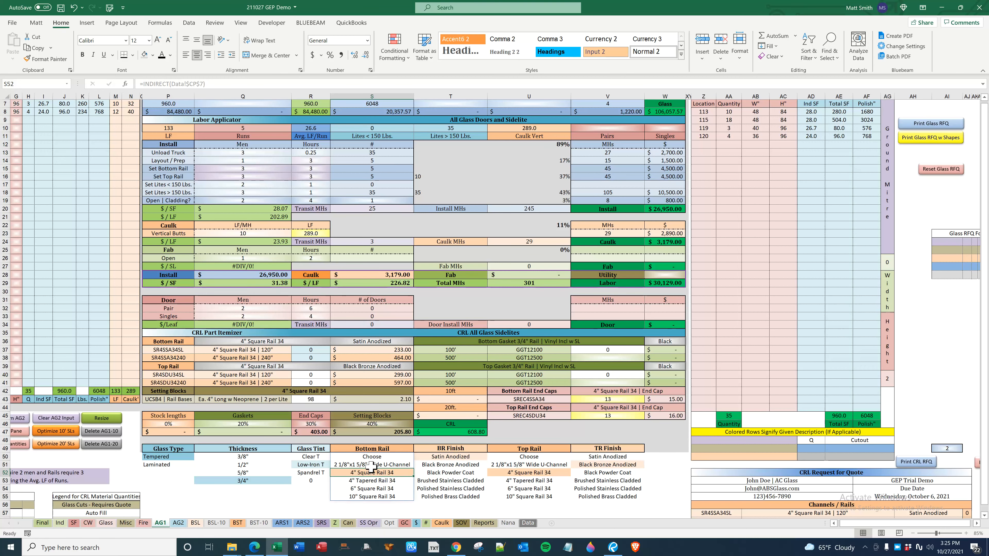
click(370, 465)
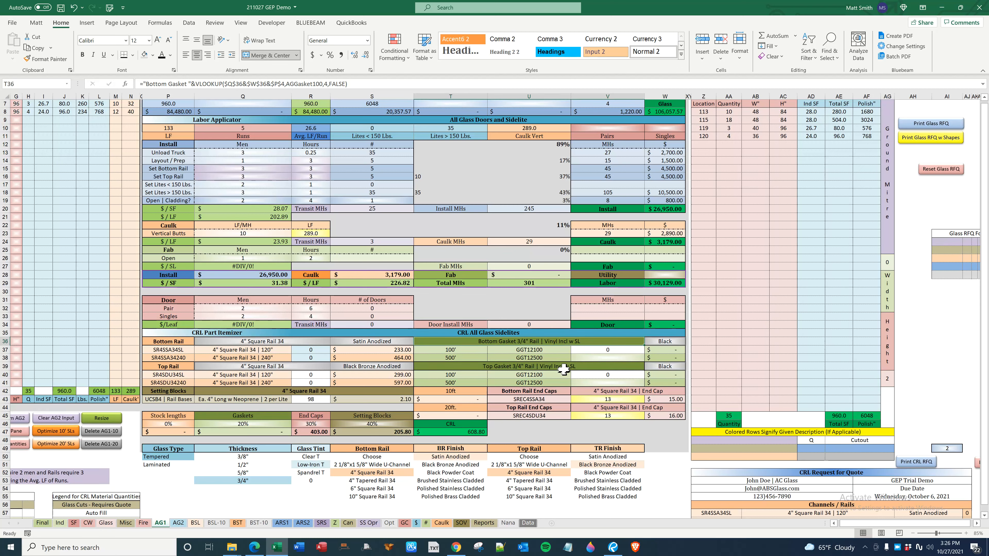
click(528, 357)
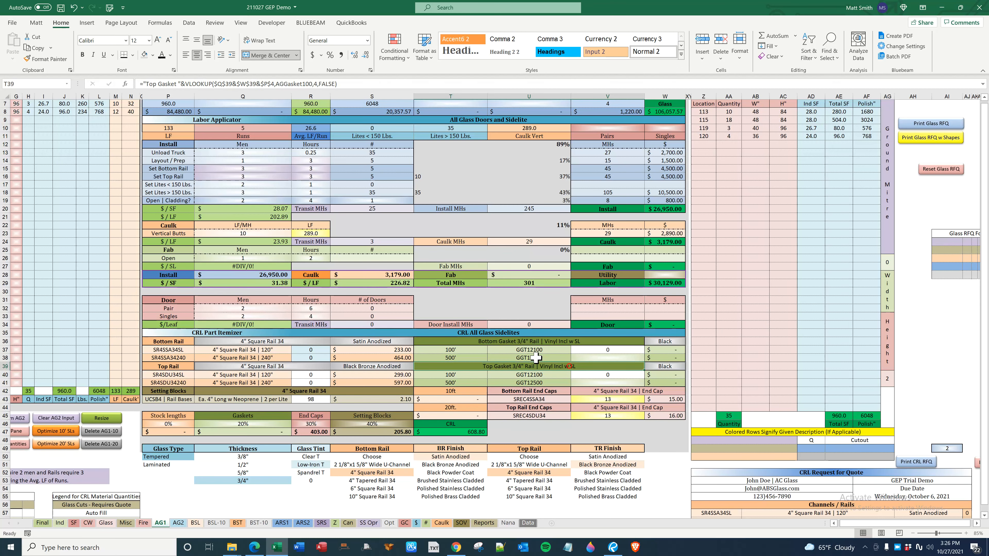
click(528, 366)
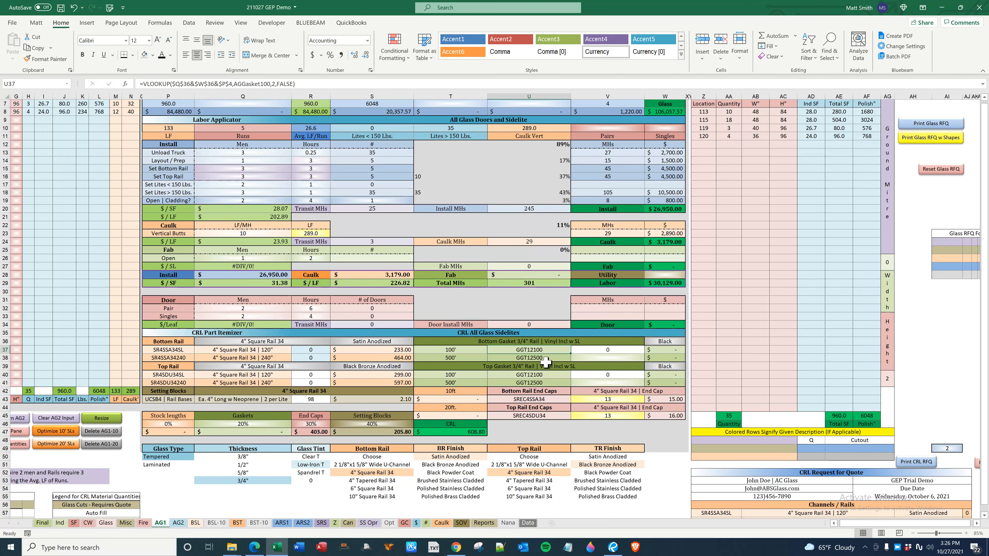
mouse_move(264, 362)
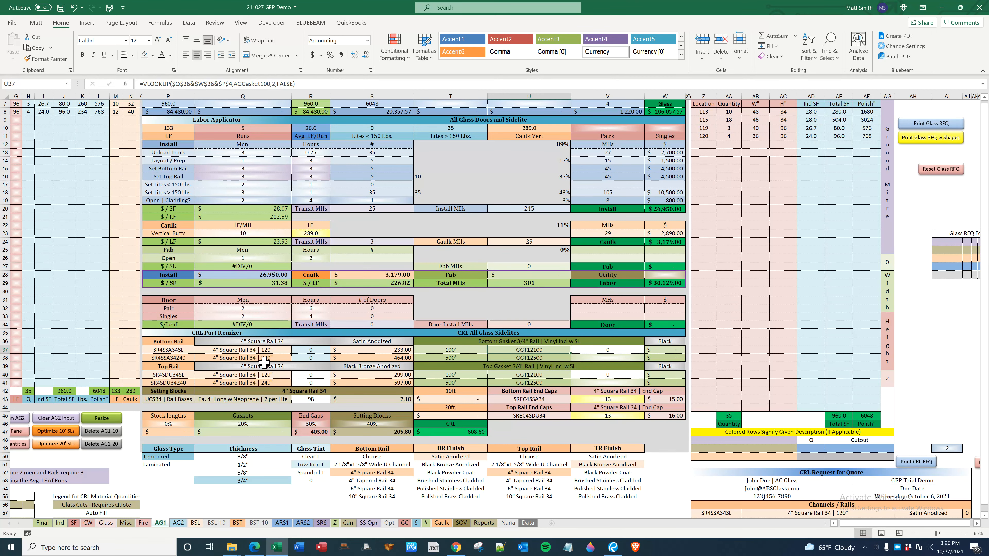
mouse_move(283, 343)
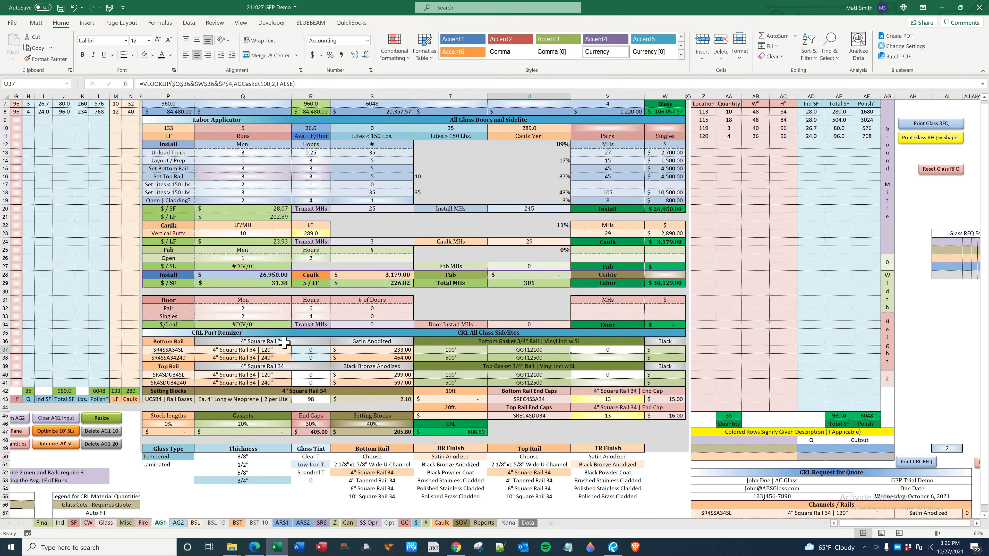
Set glass thickness to 3/8" so the gasket lookup returns #N/A.
scroll(up, 3)
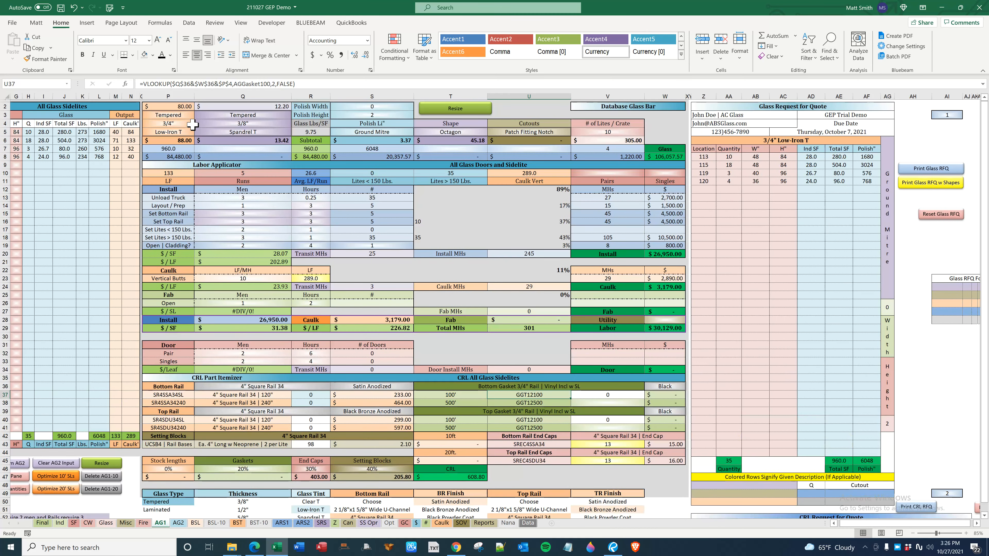
click(198, 123)
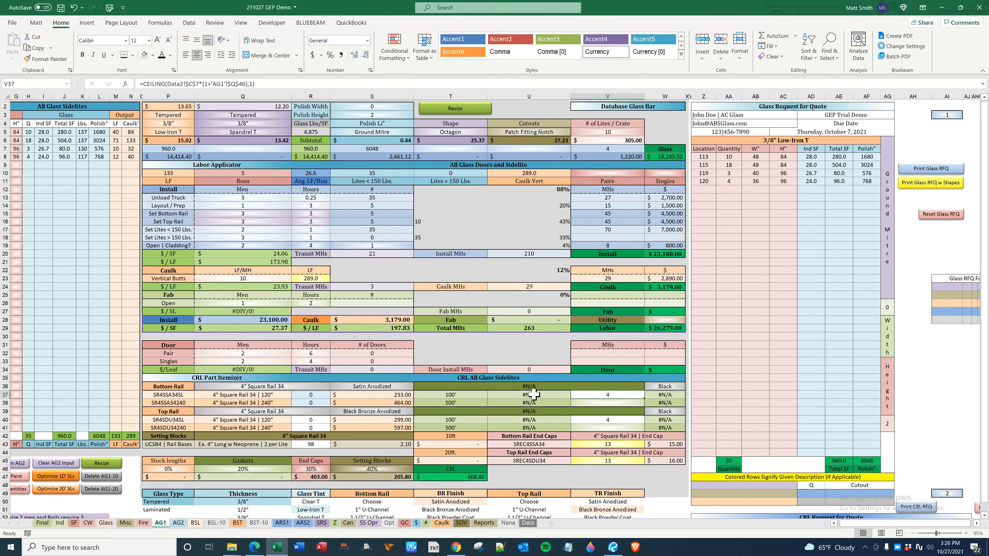
click(450, 386)
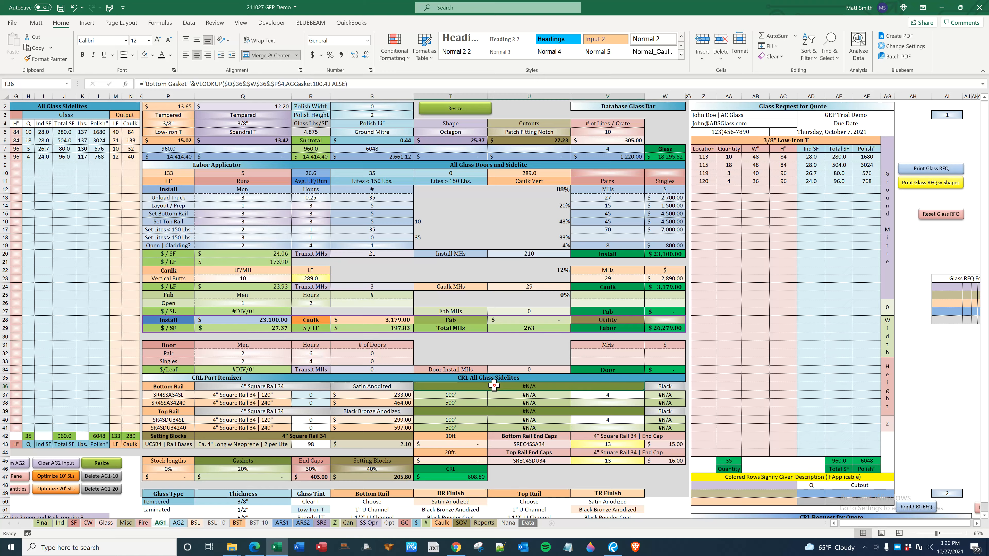
Review the updated bottom rail options now listing U-channel choices.
scroll(down, 3)
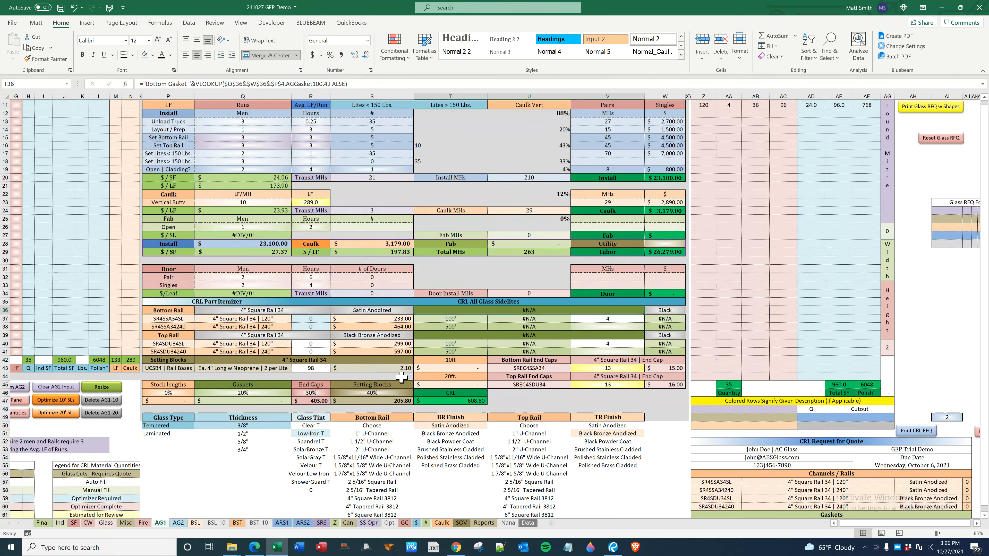
scroll(down, 3)
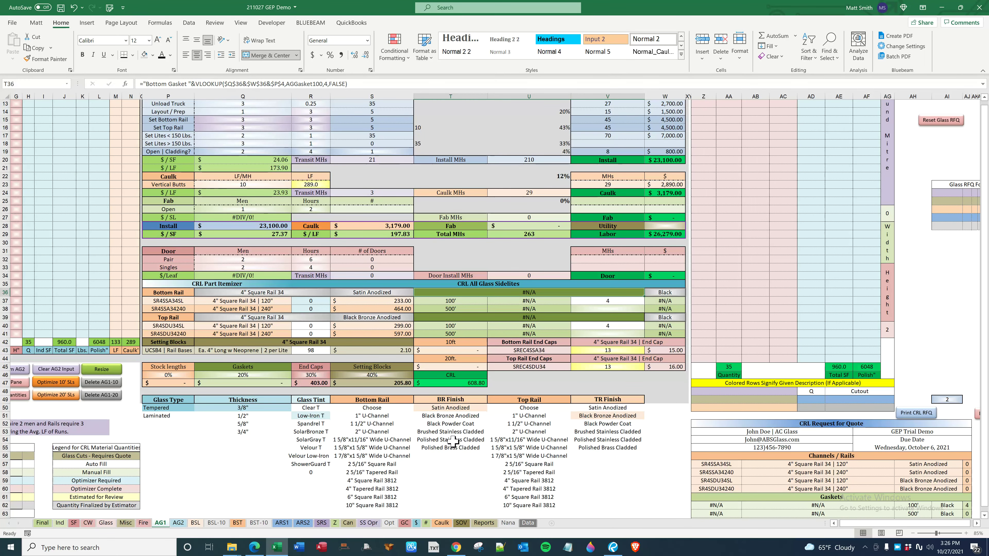
click(371, 439)
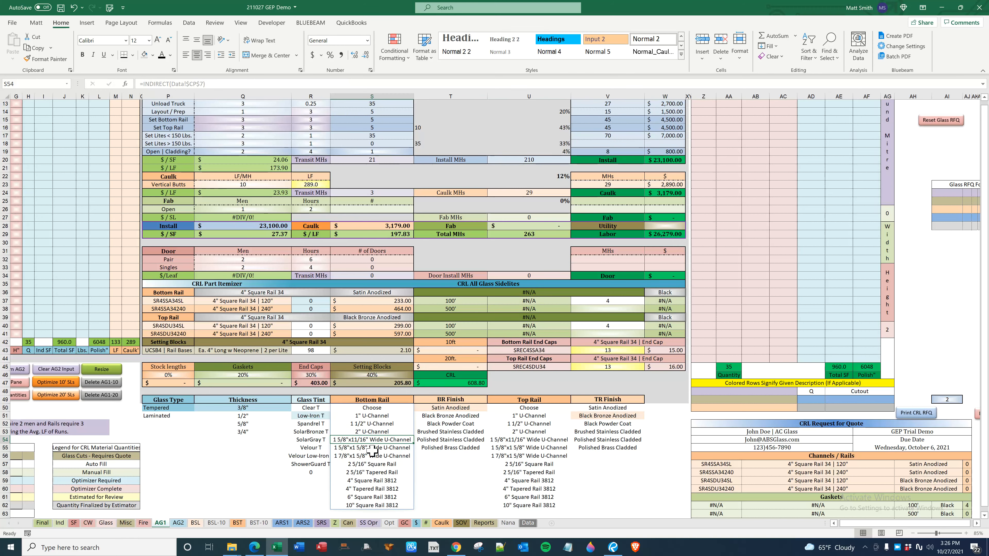
click(372, 455)
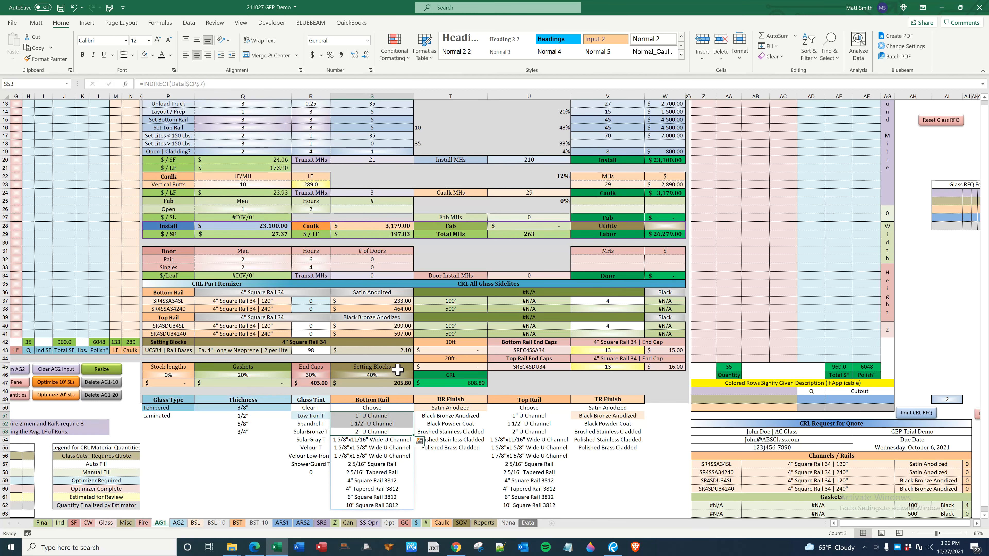
mouse_move(307, 292)
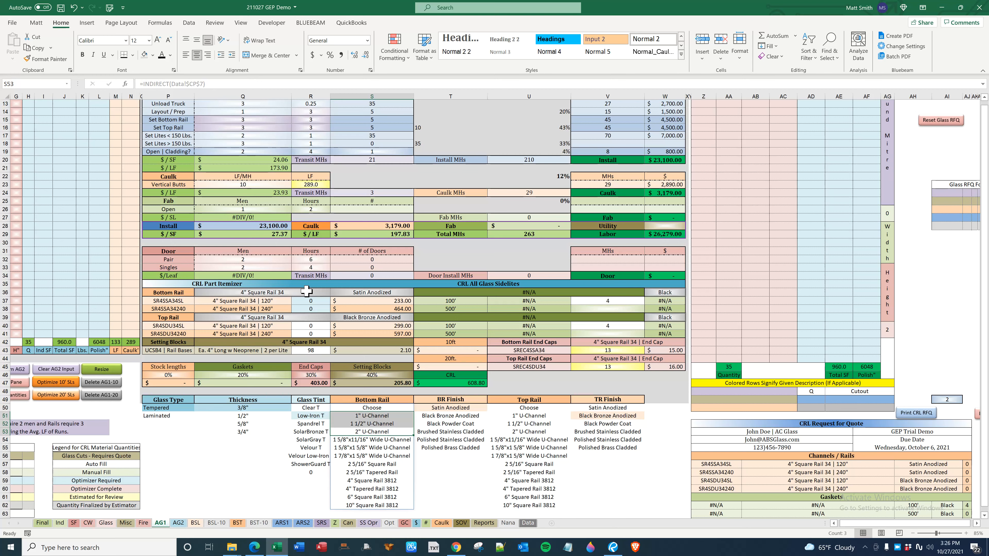
Inspect the bottom rail finish and options formulas and reach for a different bottom rail type.
click(242, 489)
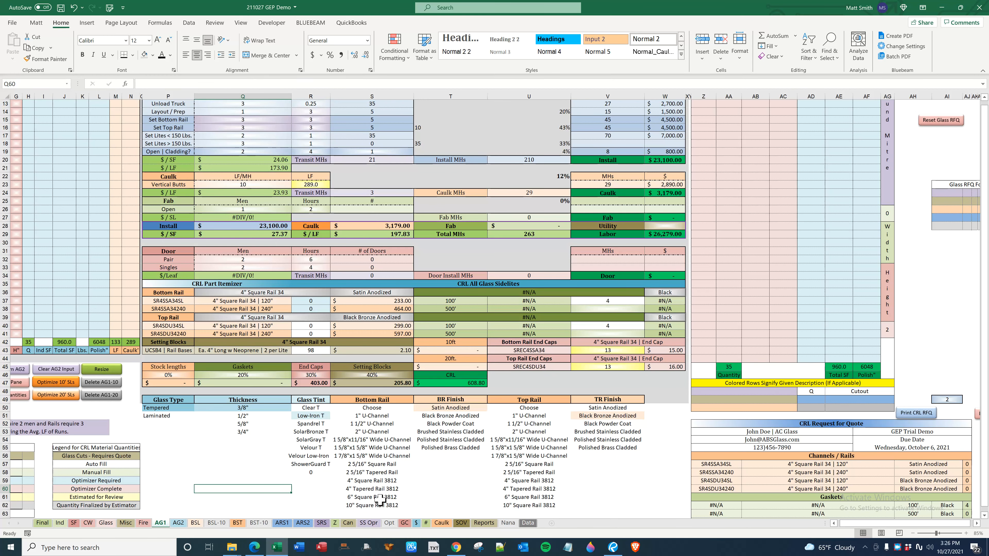
mouse_move(432, 407)
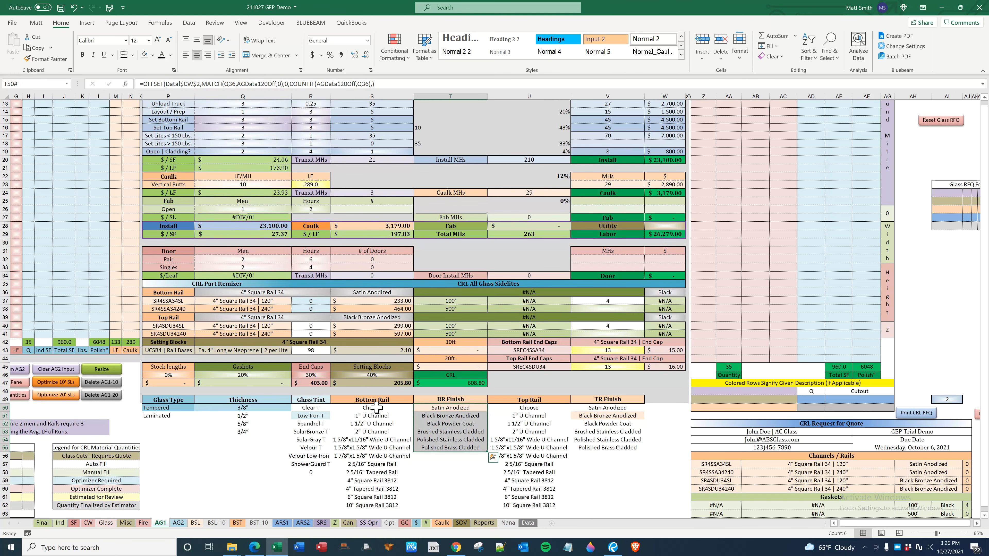
click(371, 407)
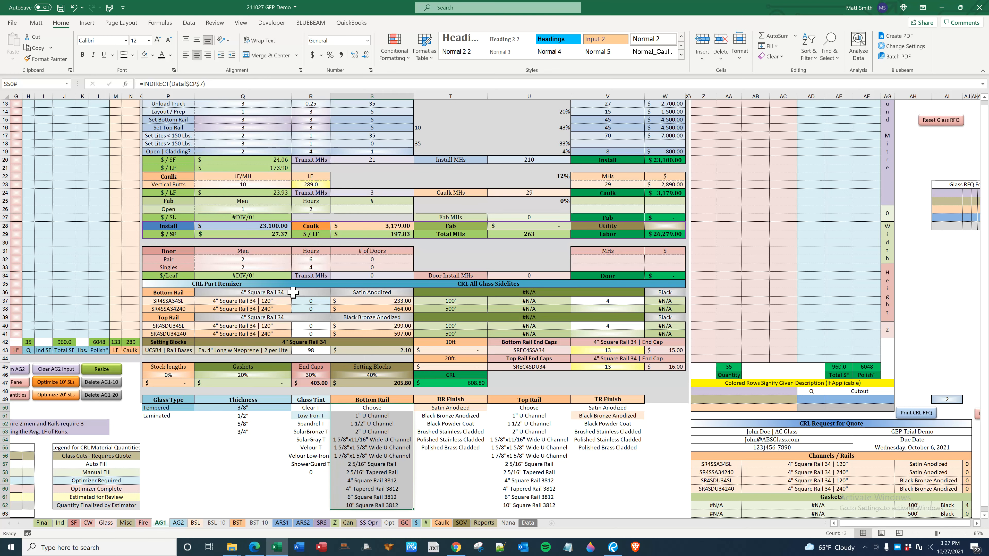
click(265, 292)
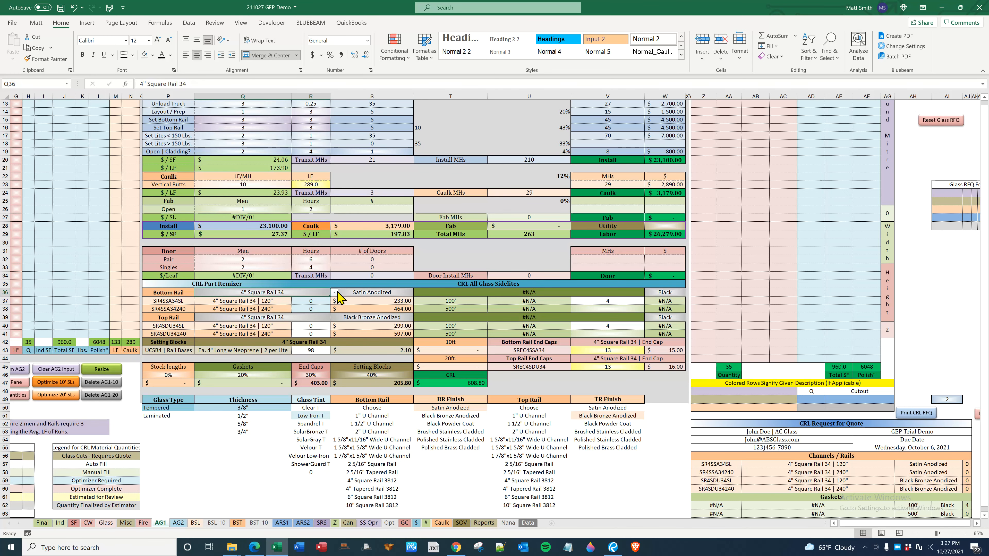
click(335, 292)
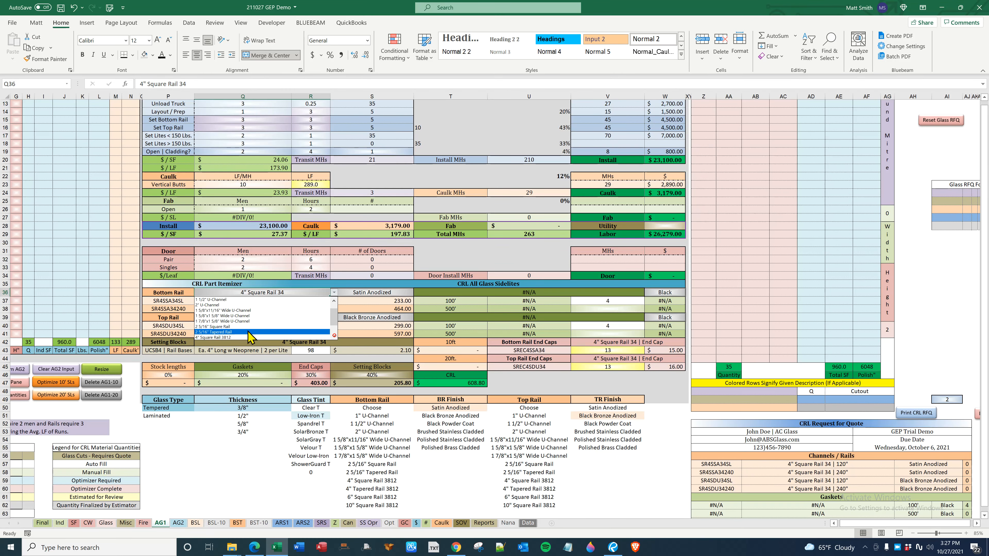
mouse_move(242, 329)
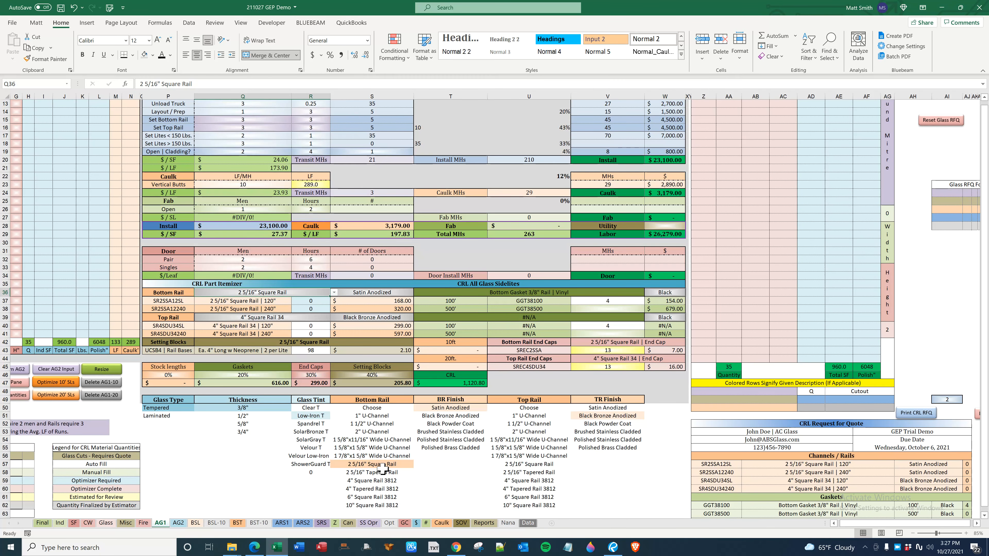
Keep the bottom rail and change the top rail to 2 5/16" Square Rail.
click(371, 465)
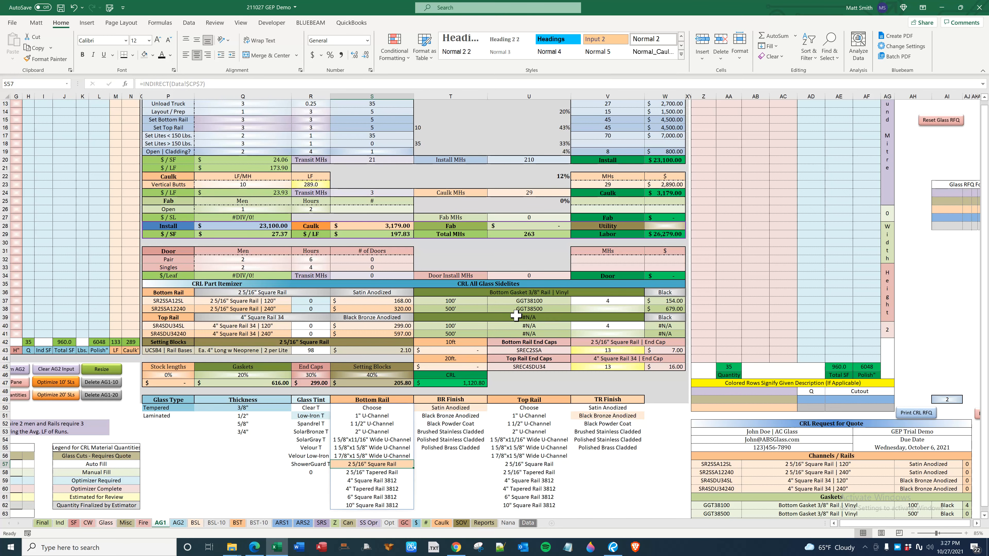
click(242, 317)
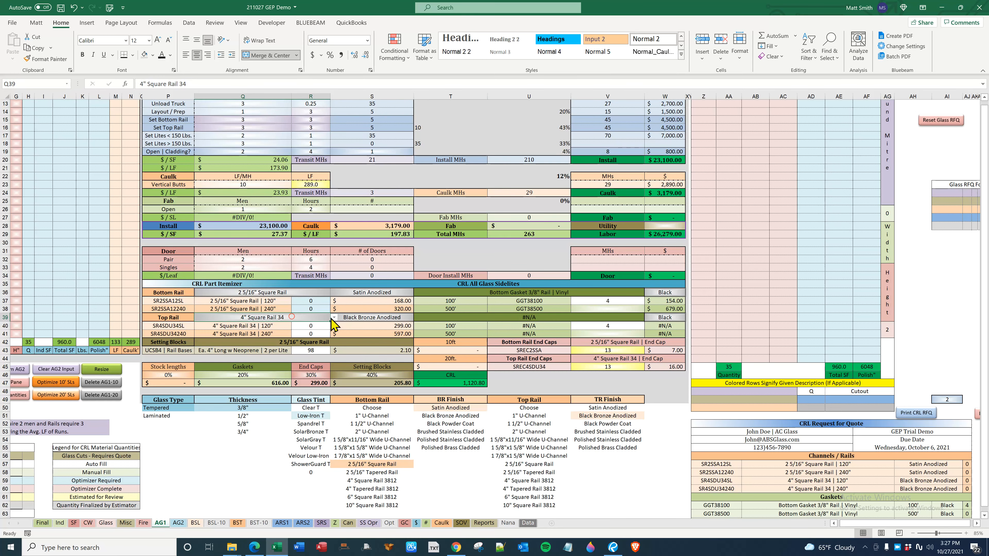
click(334, 317)
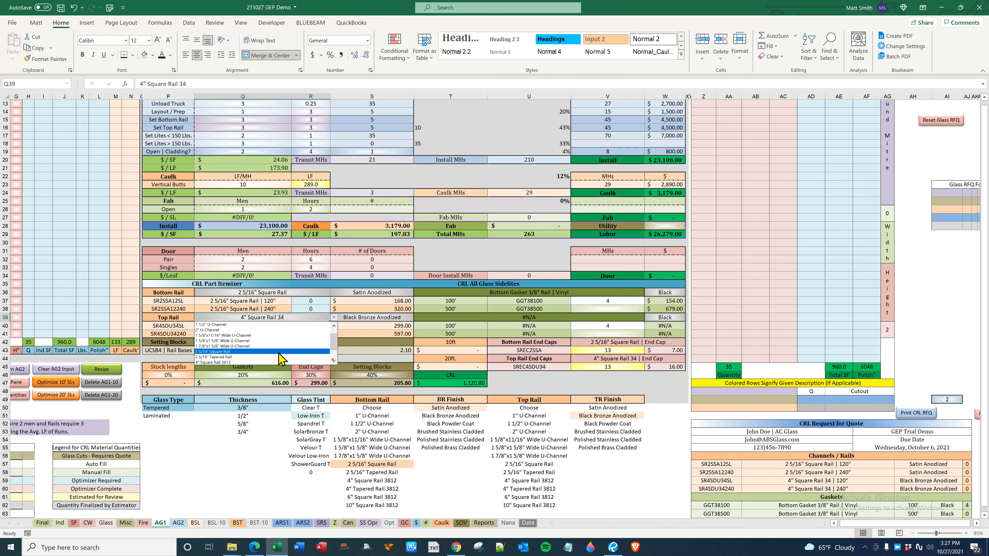
click(241, 357)
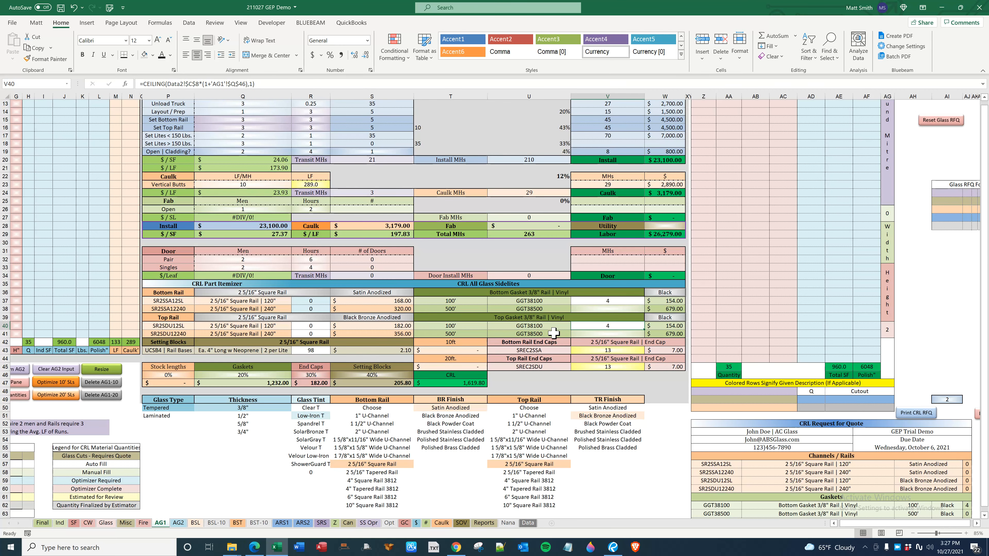
scroll(up, 3)
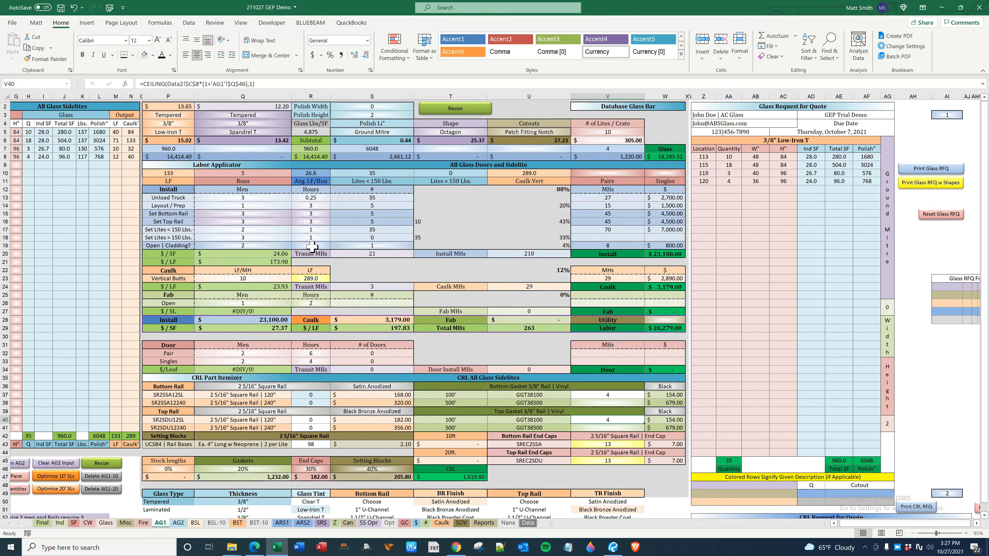
click(167, 123)
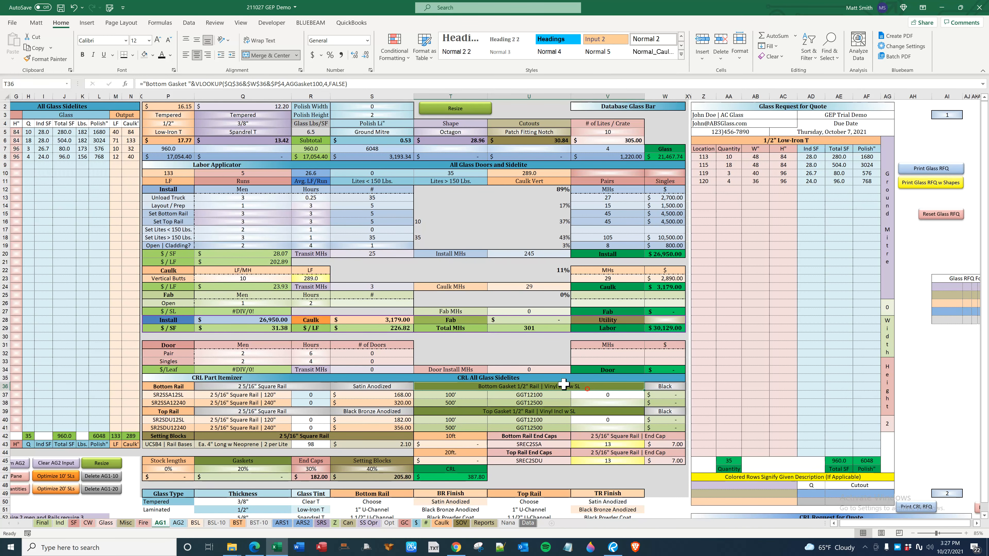
click(168, 123)
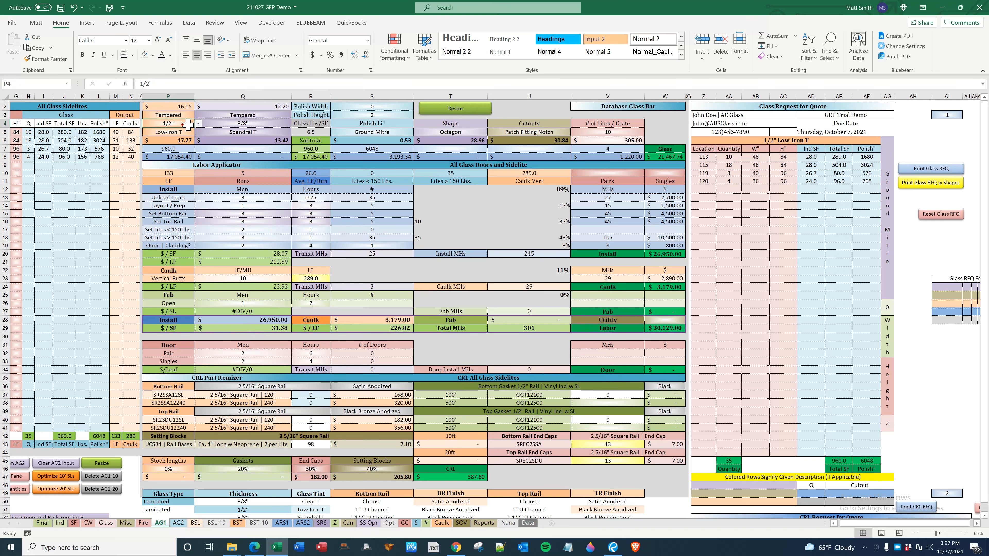
click(176, 123)
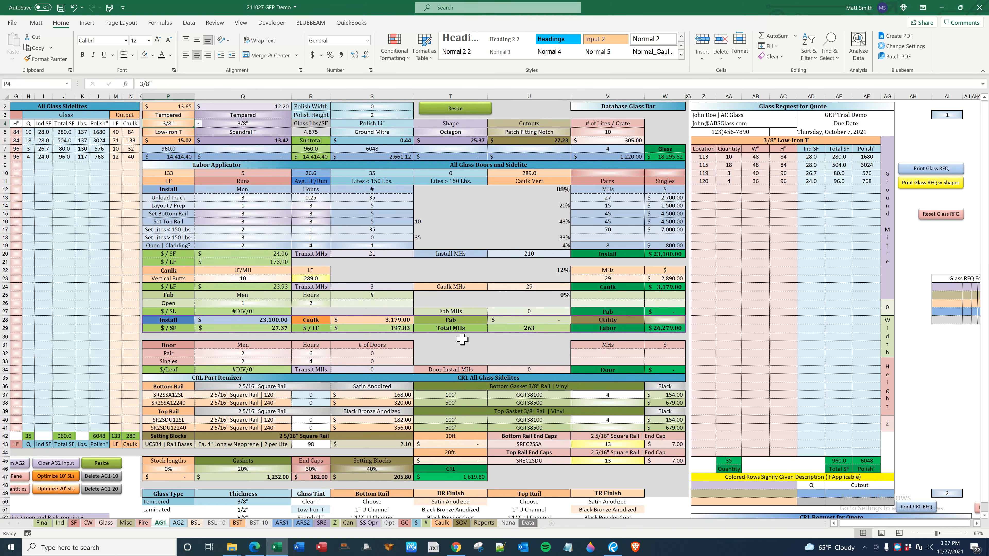
scroll(down, 3)
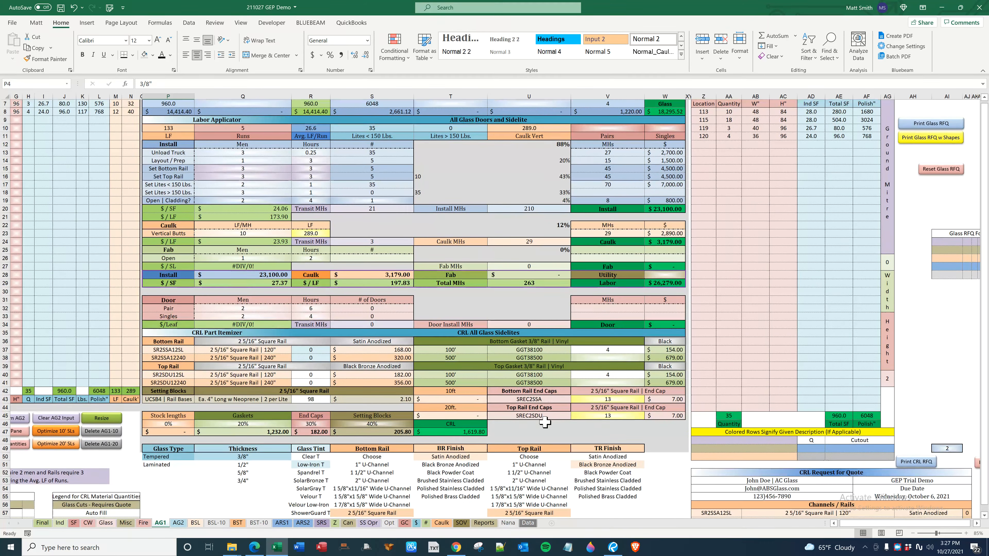
Review the run quantity total and the top and bottom rail end cap quantity formulas.
click(528, 391)
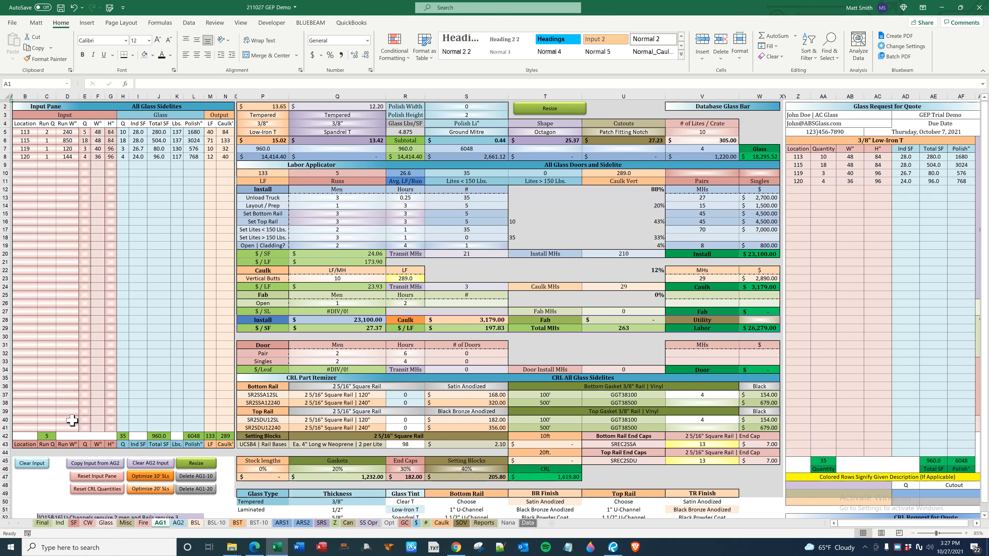
click(46, 435)
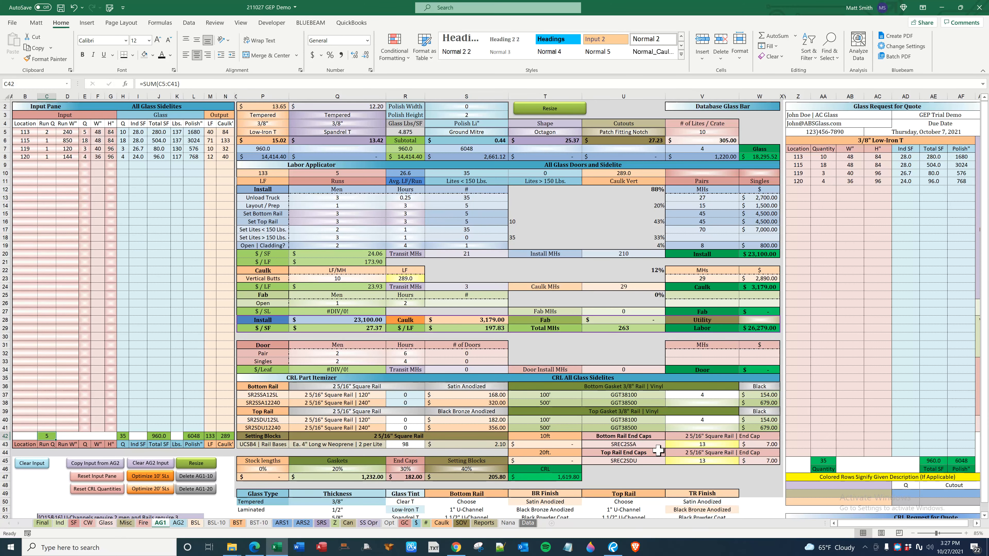
click(702, 460)
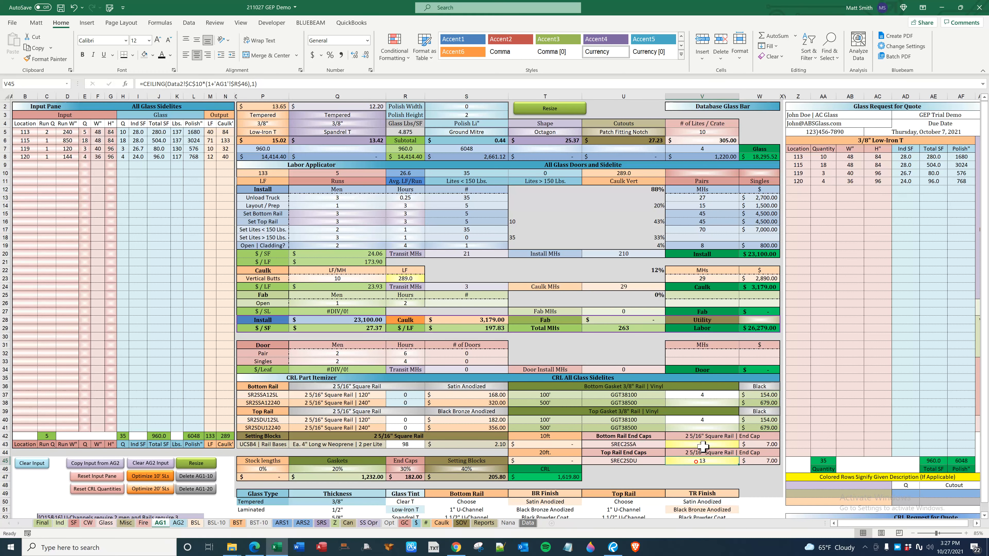
click(702, 445)
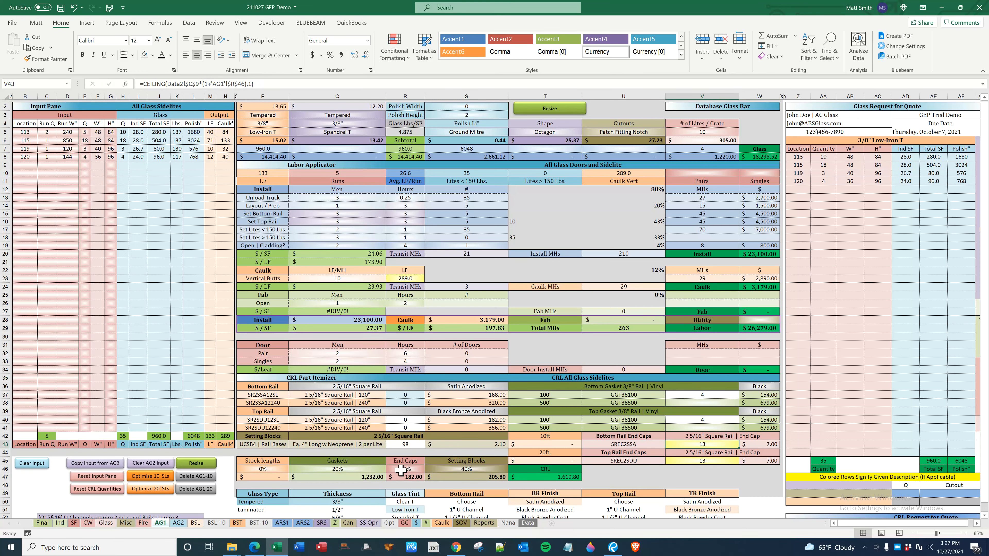
Set the end caps overage to 0% and recheck the end cap quantities and run total.
click(405, 469)
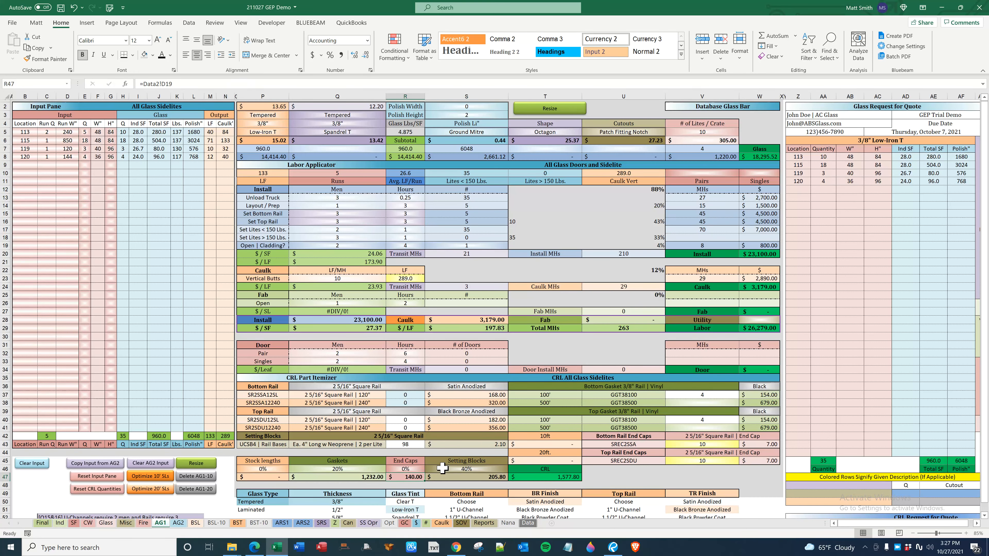
click(702, 443)
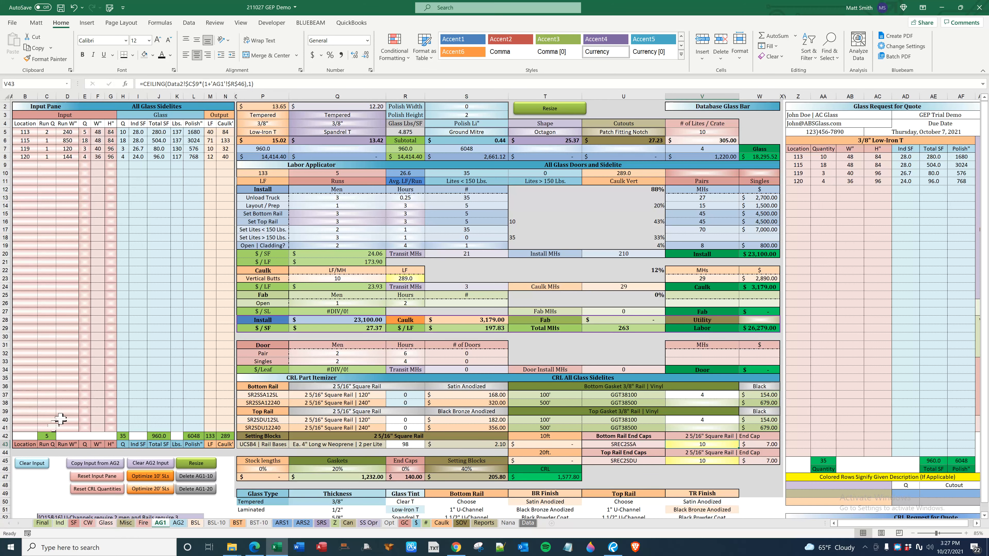
click(46, 435)
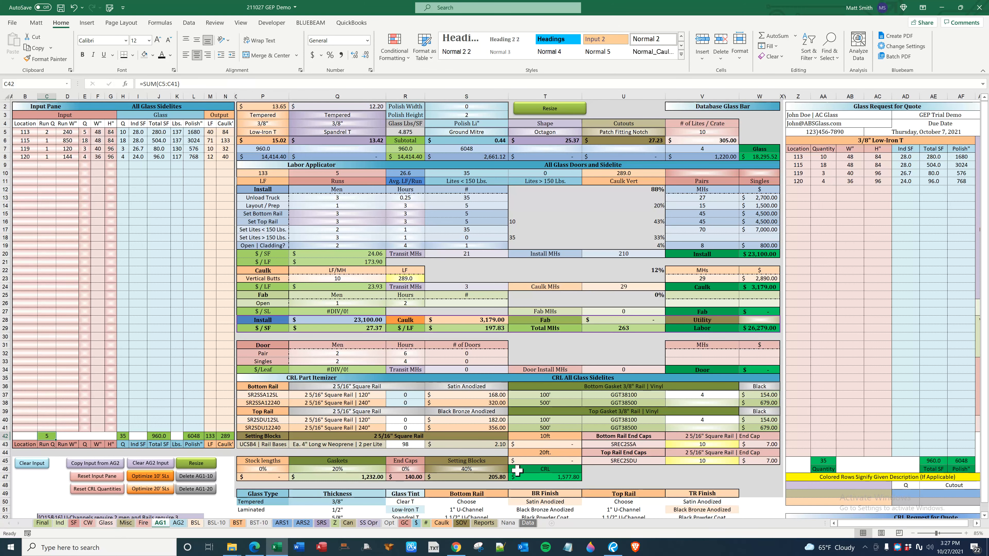
click(701, 461)
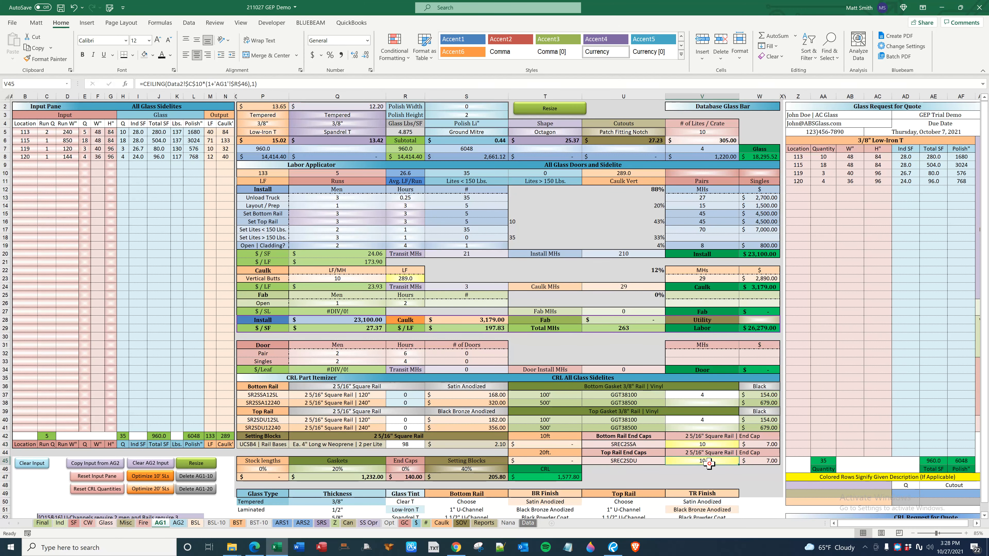
mouse_move(720, 449)
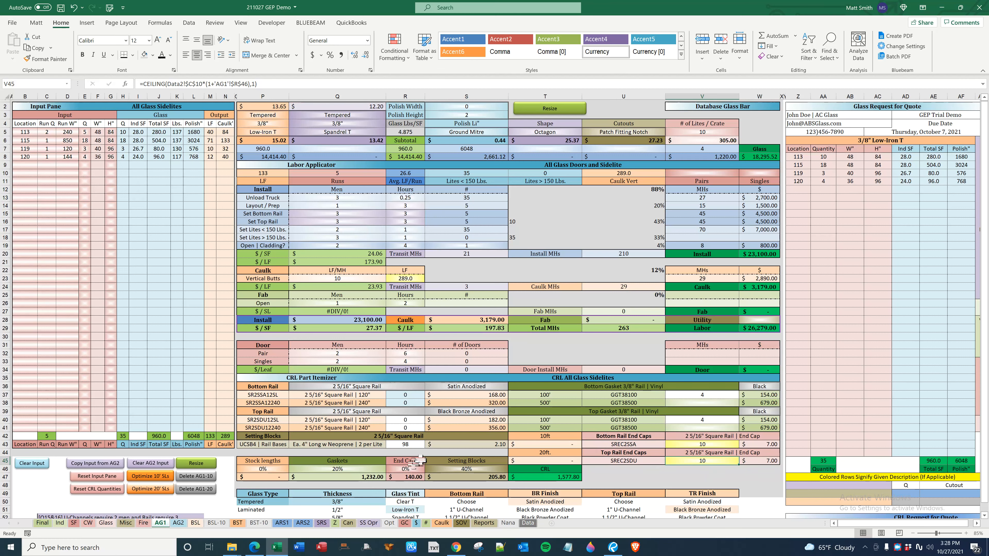
Zero out the gaskets and setting blocks overage percentages.
click(405, 477)
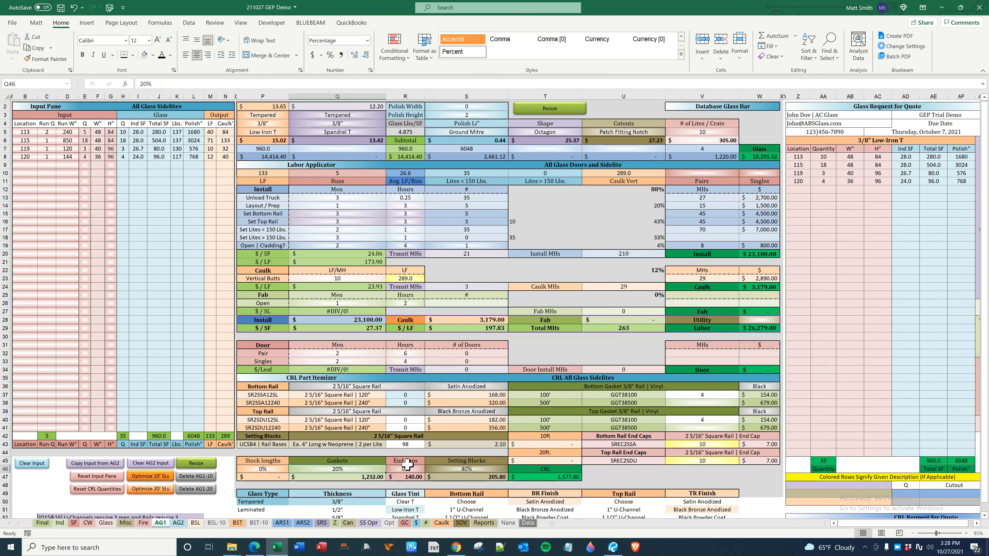
click(337, 468)
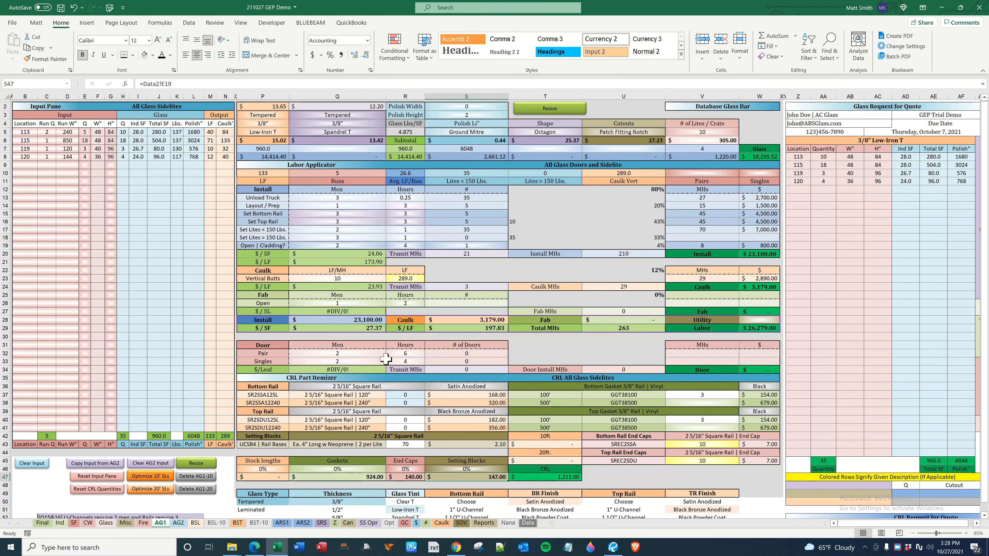
scroll(down, 3)
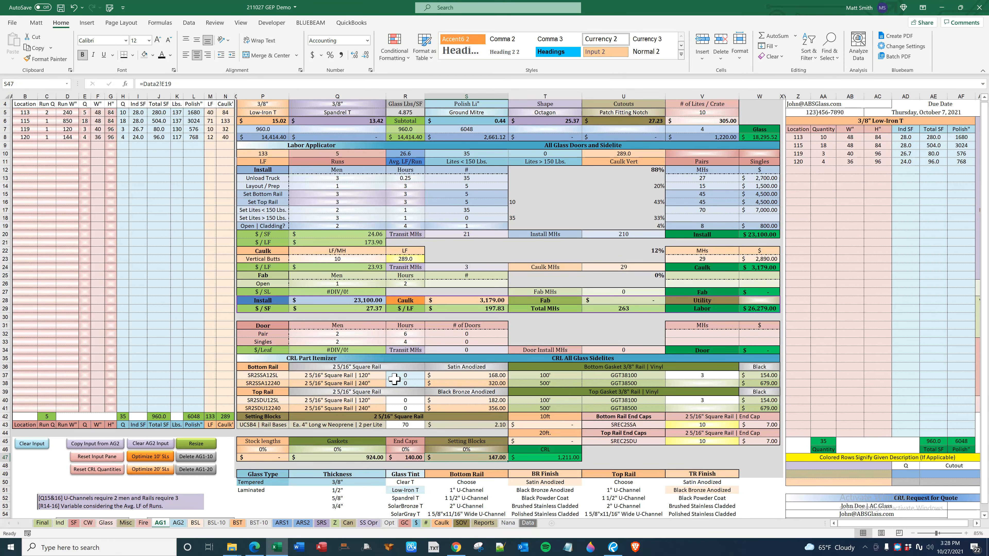
click(405, 375)
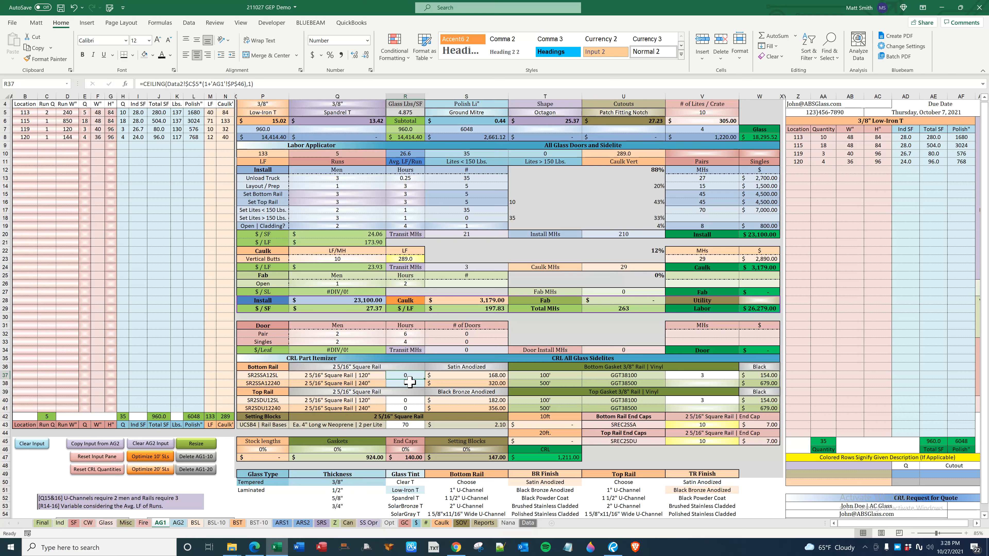
click(404, 383)
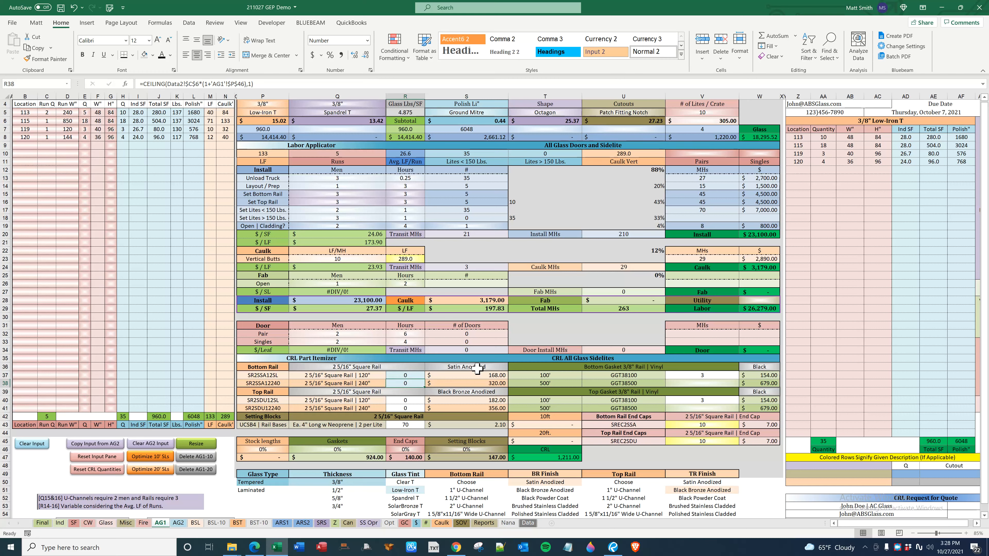
click(511, 367)
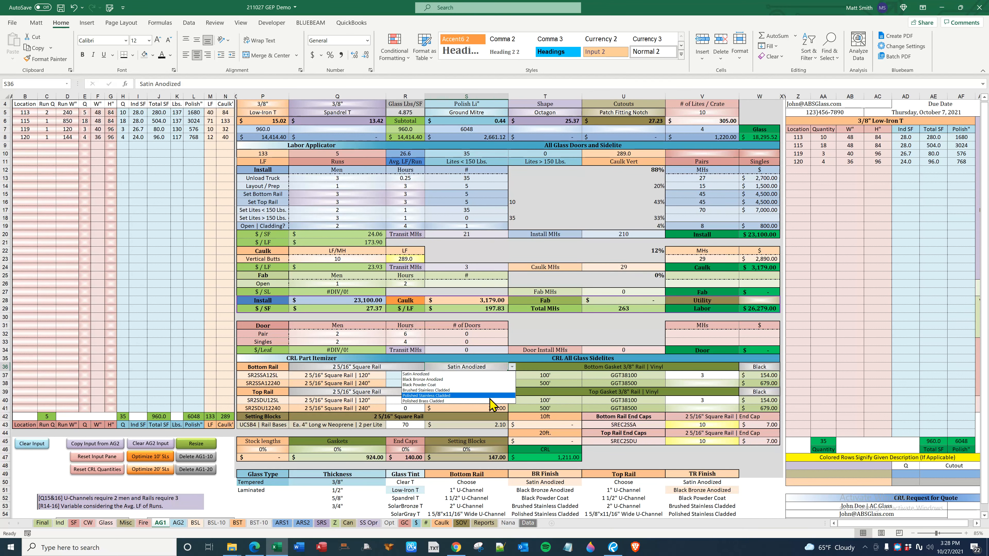
click(424, 396)
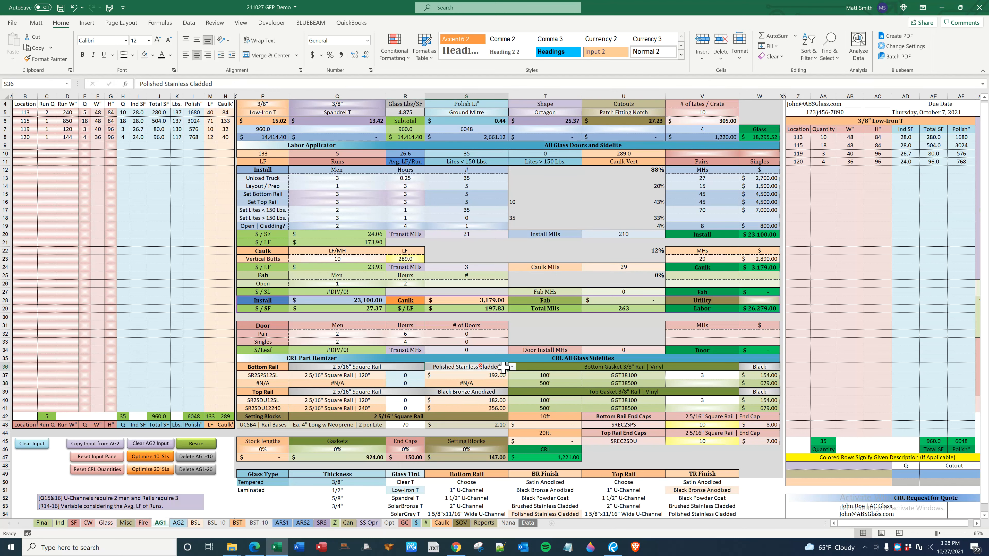
click(511, 366)
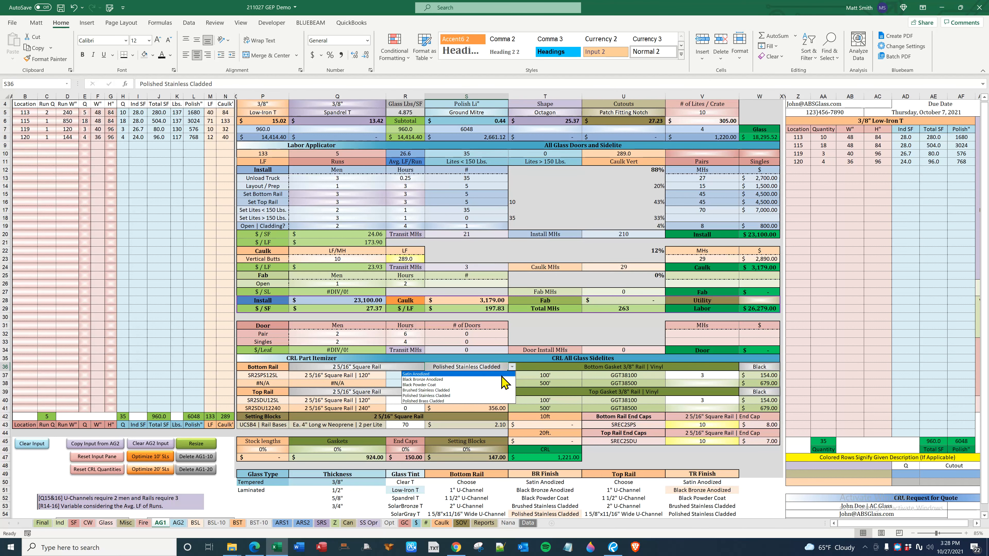
click(416, 374)
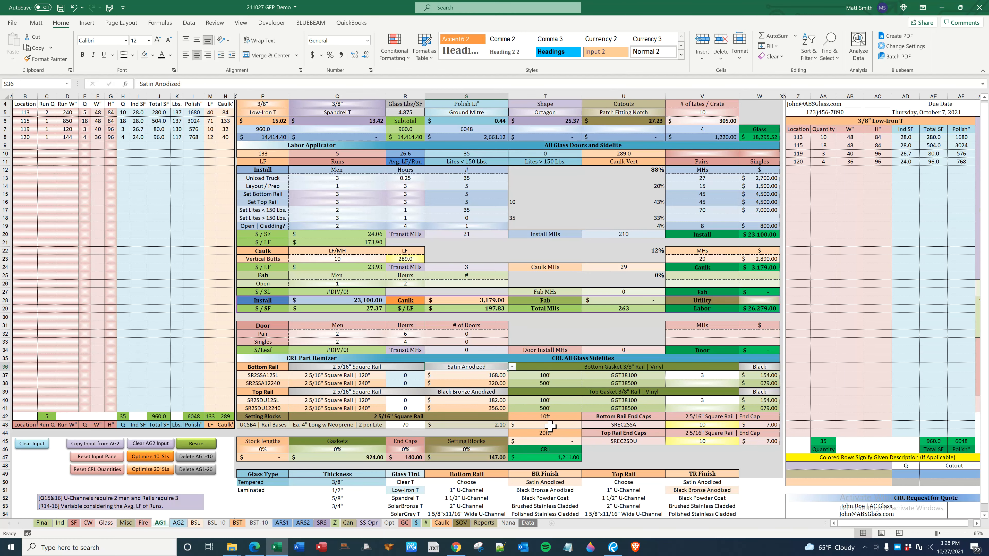
Review the 120" bottom rail quantity and the 10' and 20' stock cost formulas.
click(405, 374)
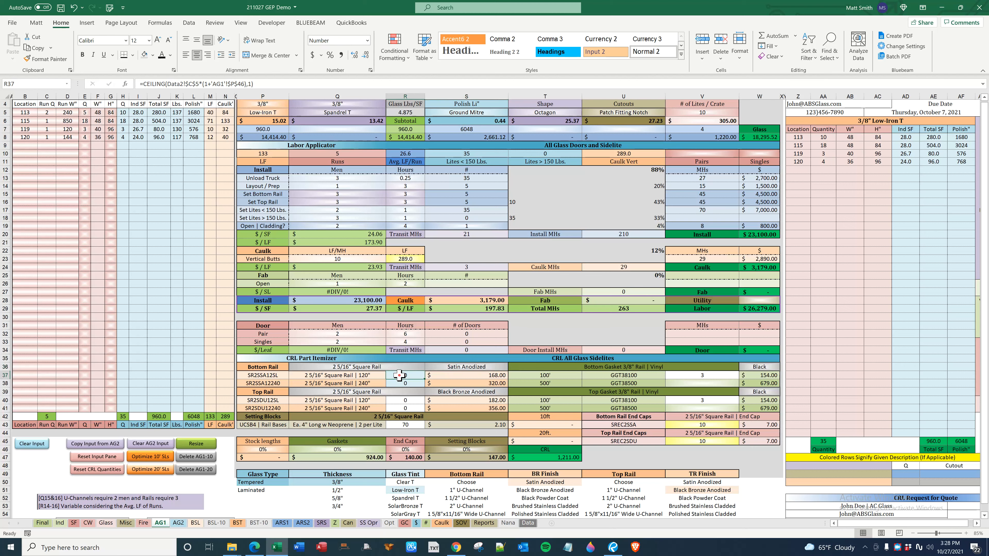
click(545, 440)
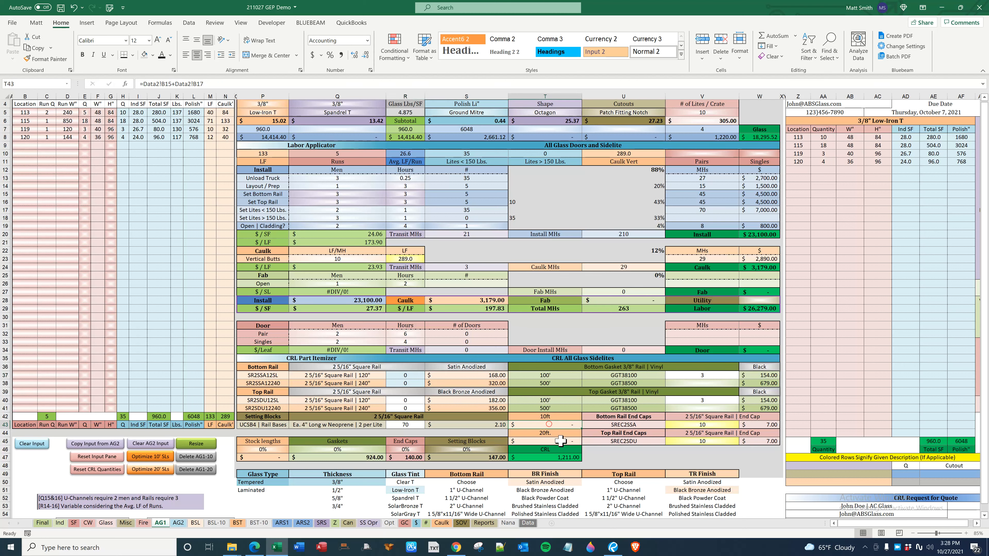
click(545, 441)
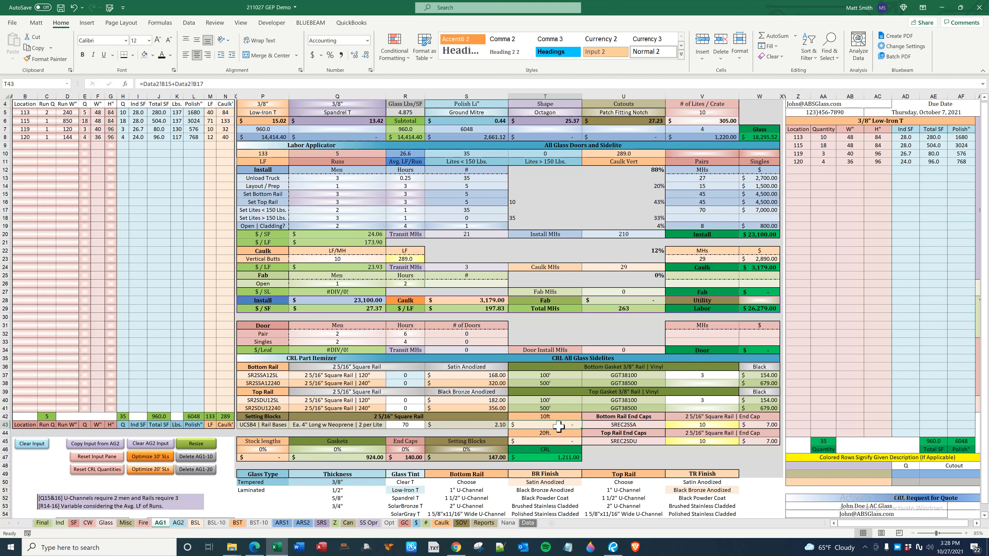
click(545, 432)
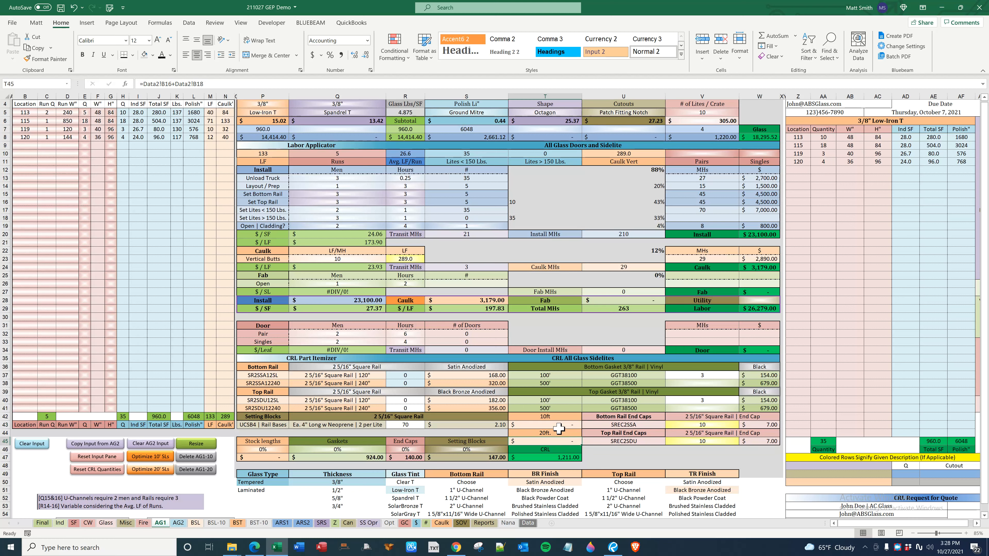
Run the 10' and 20' stock-length optimizations, then start removing the 20' results.
click(150, 456)
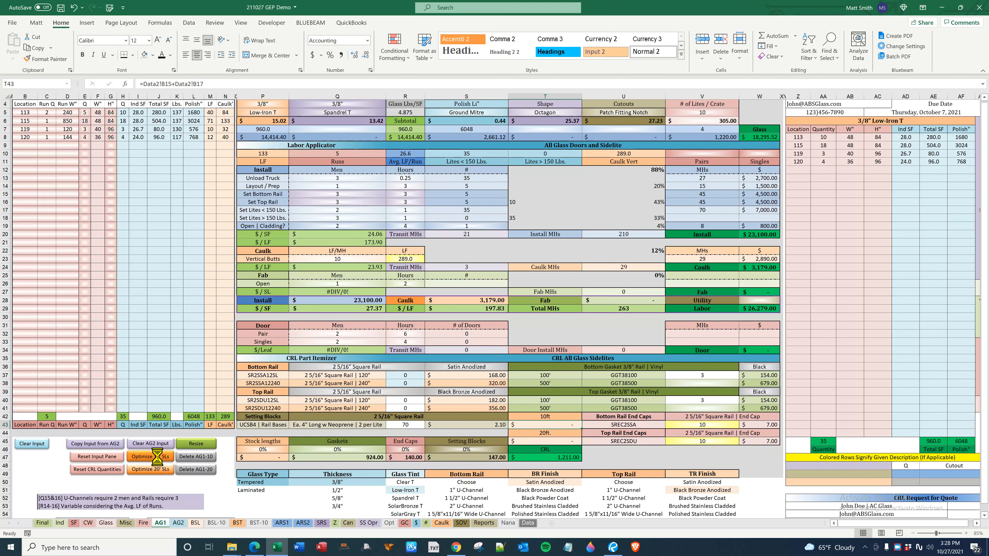
click(149, 456)
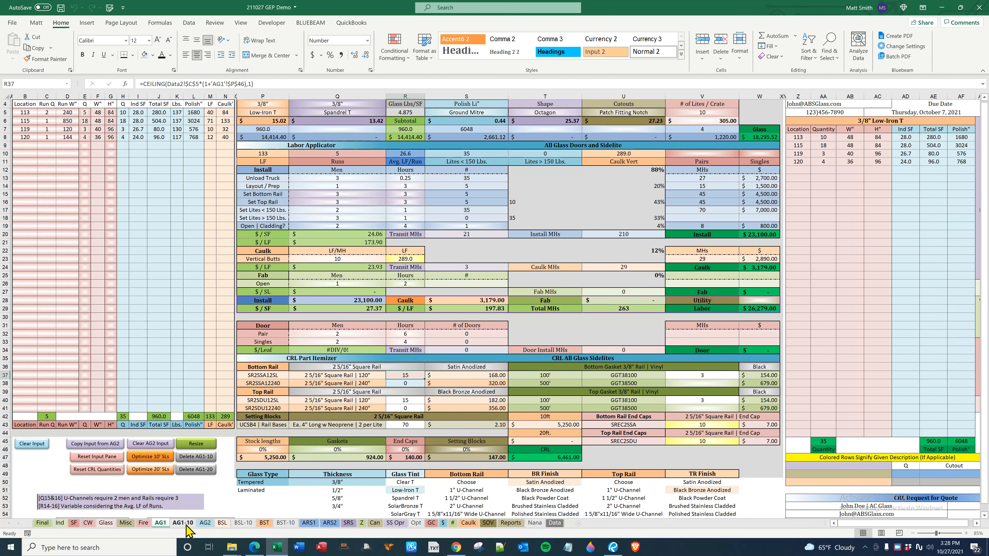
click(150, 469)
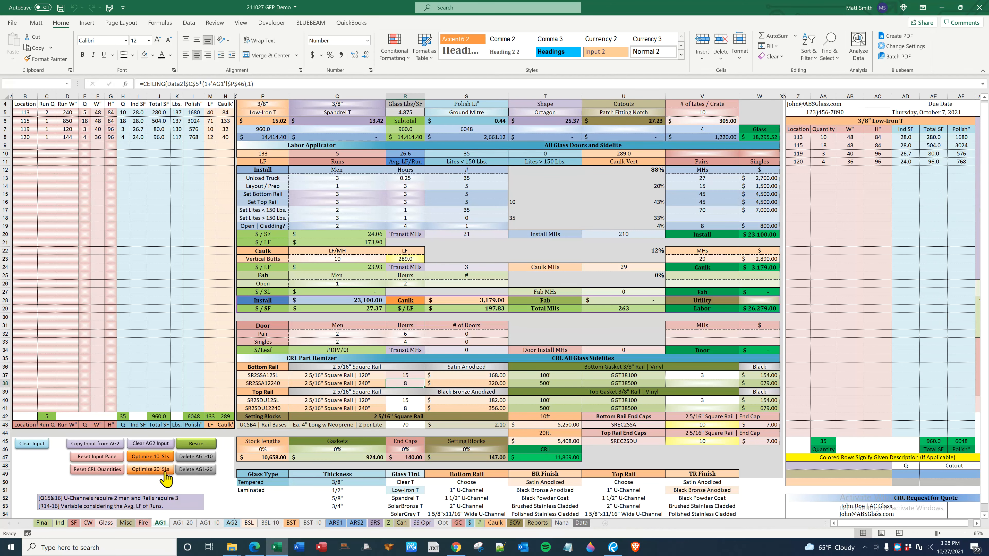
click(543, 441)
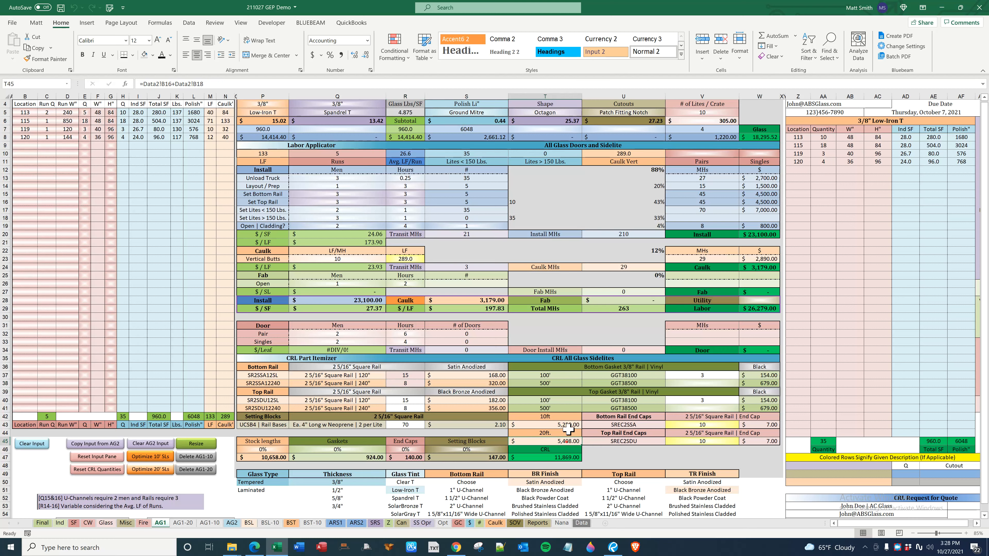
click(544, 440)
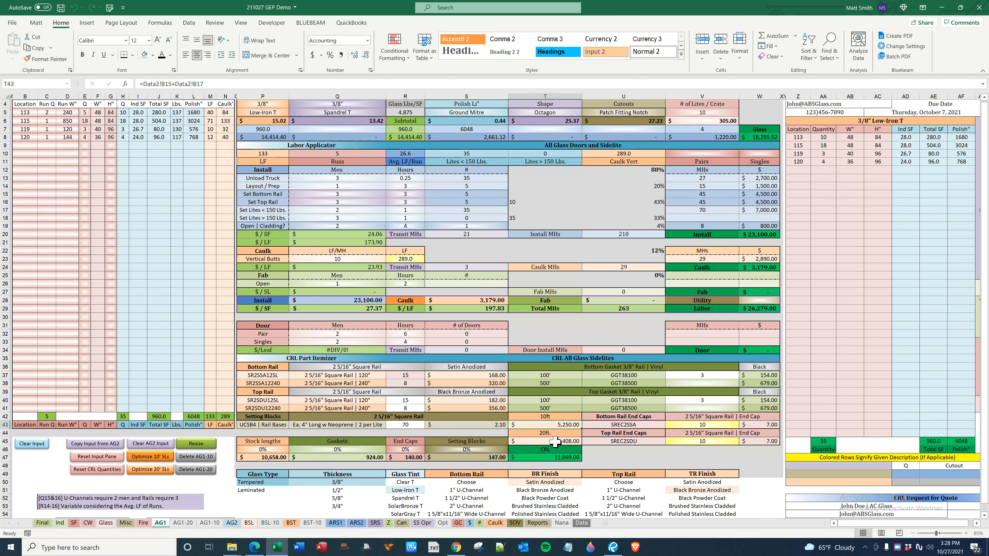
click(544, 441)
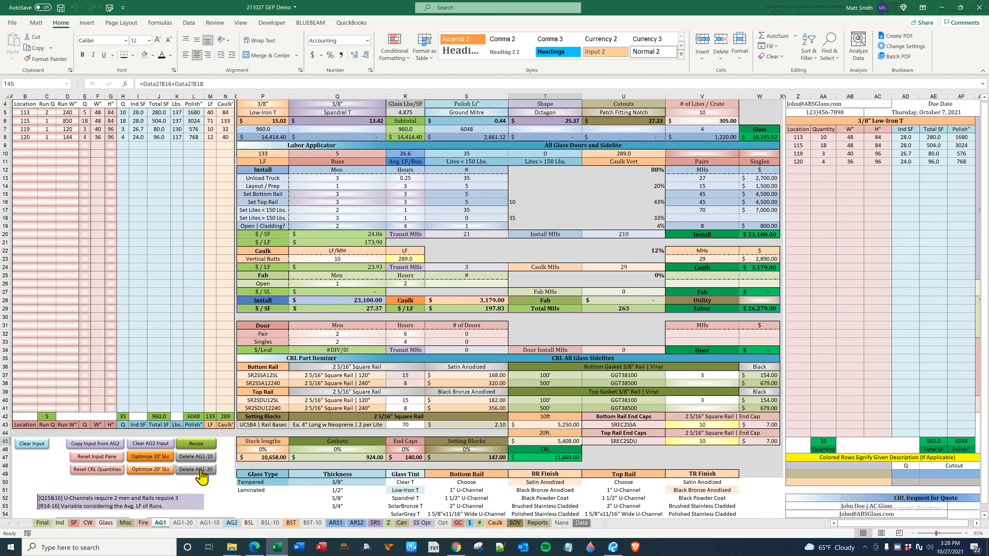
click(182, 523)
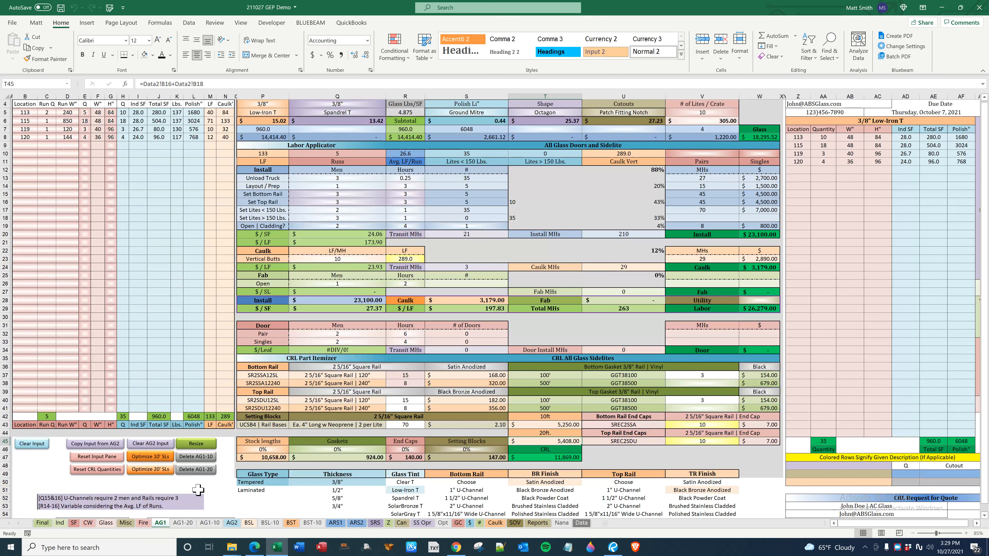
Delete the AG1-20 sheet, confirming the warning, to clear the 20' stock cost.
click(404, 384)
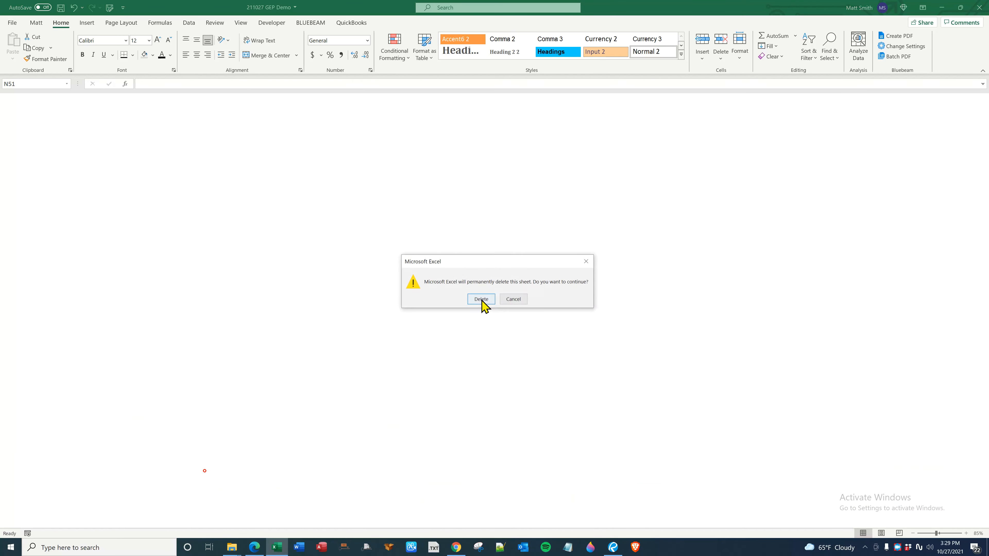
click(480, 299)
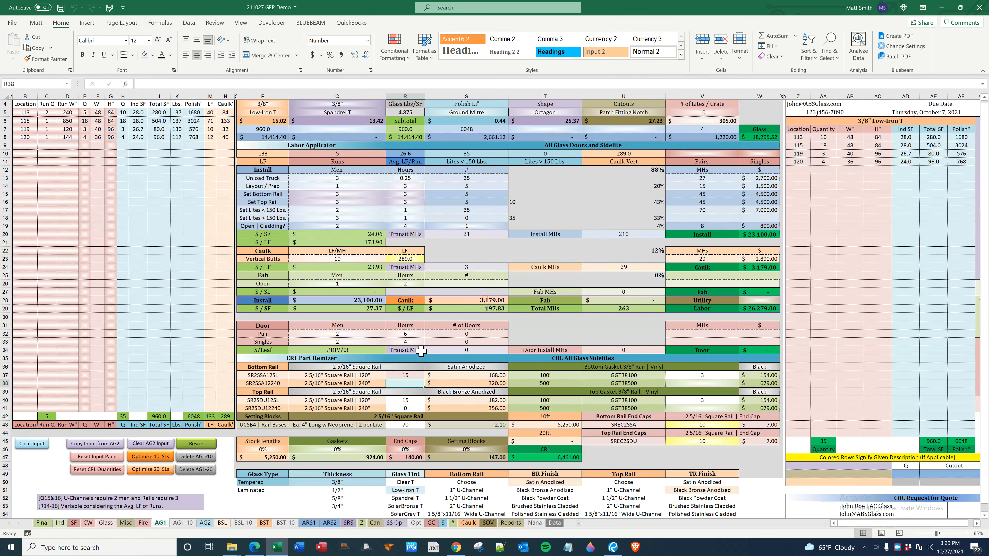
mouse_move(422, 373)
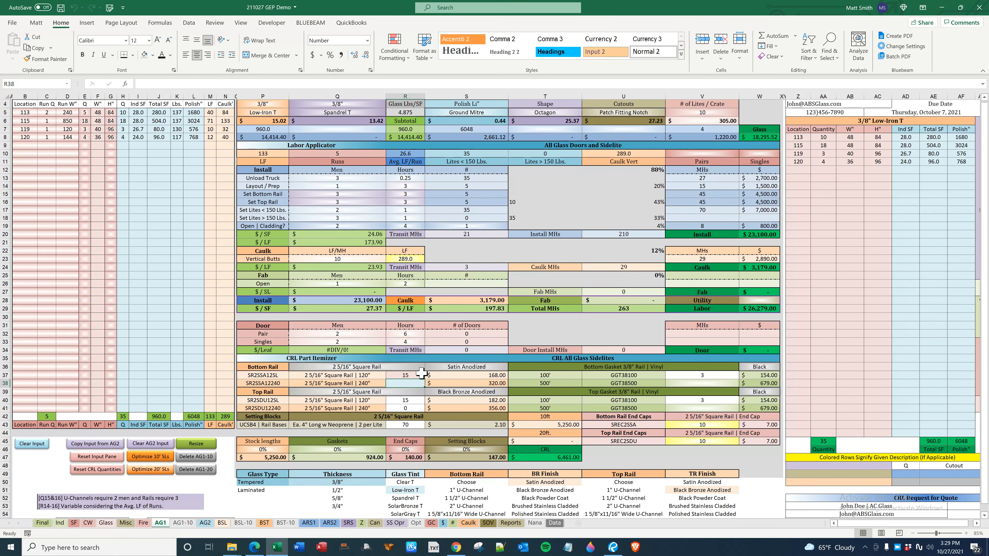
Check the top rail quantity formula and bring the CRL Request for Quote table into view.
click(405, 401)
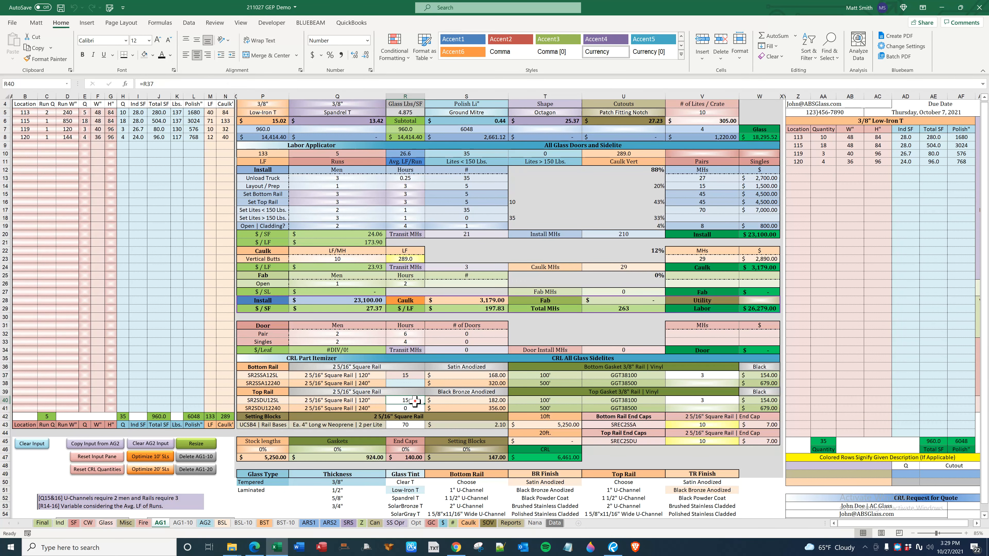
mouse_move(415, 404)
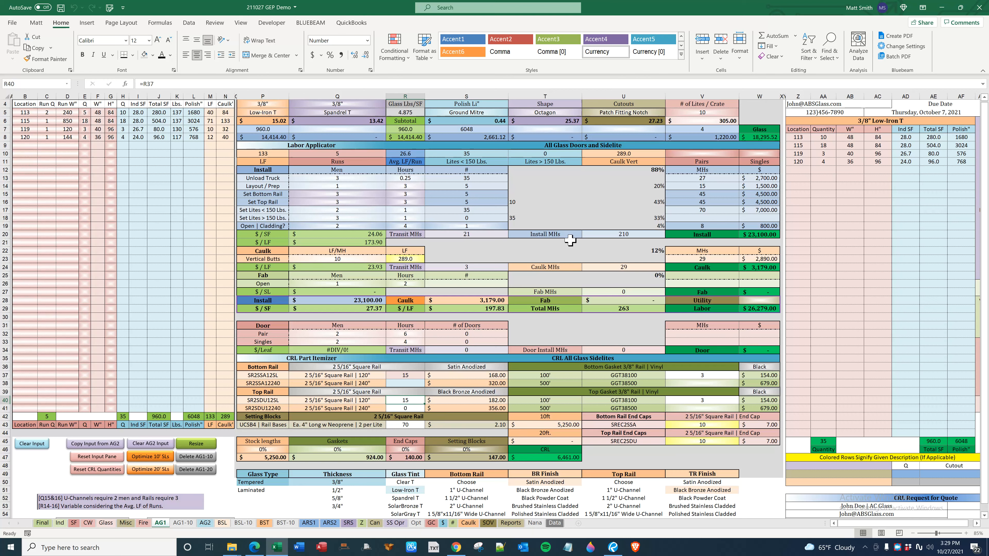
click(701, 154)
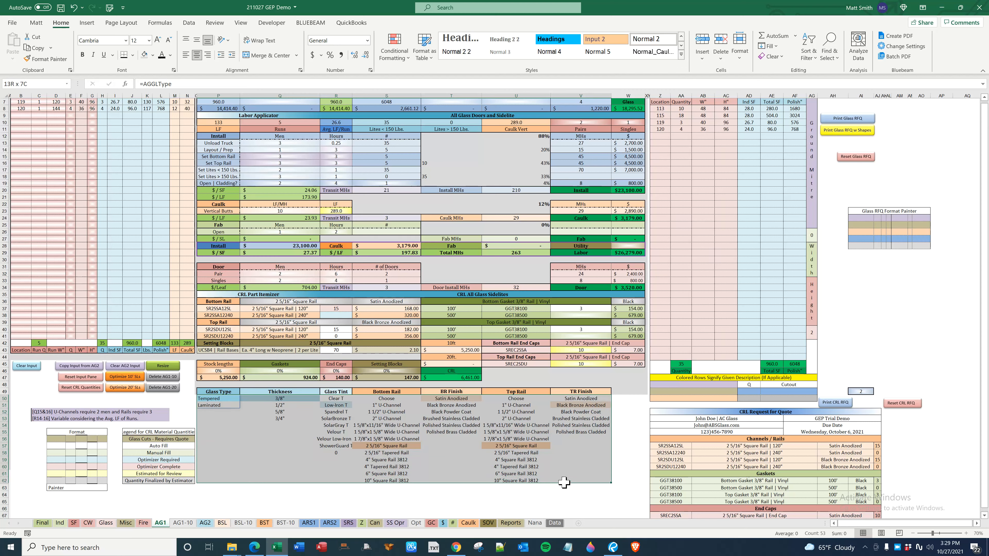
Enter a 20% stock-length overage and confirm each 120" rail rises to 18 on the quote.
click(400, 410)
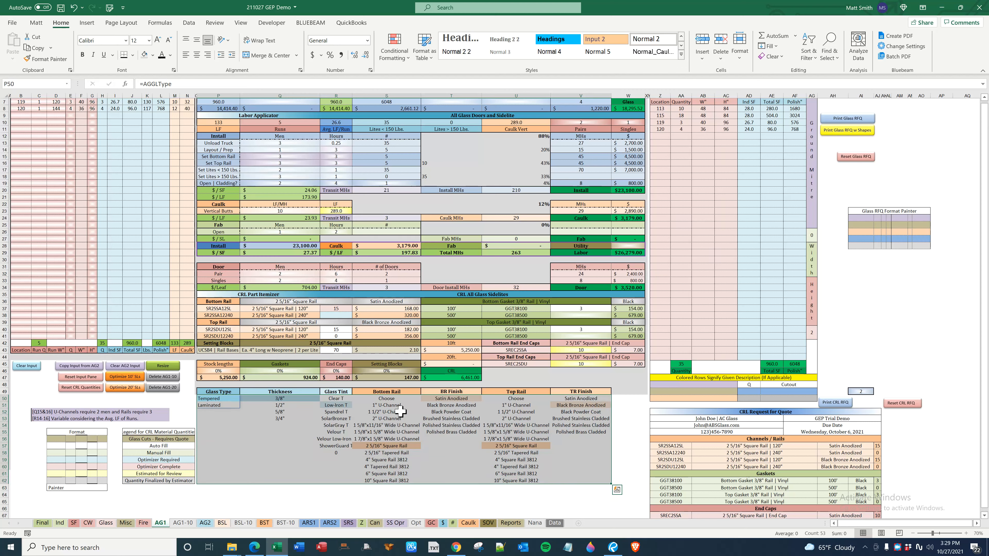
click(219, 371)
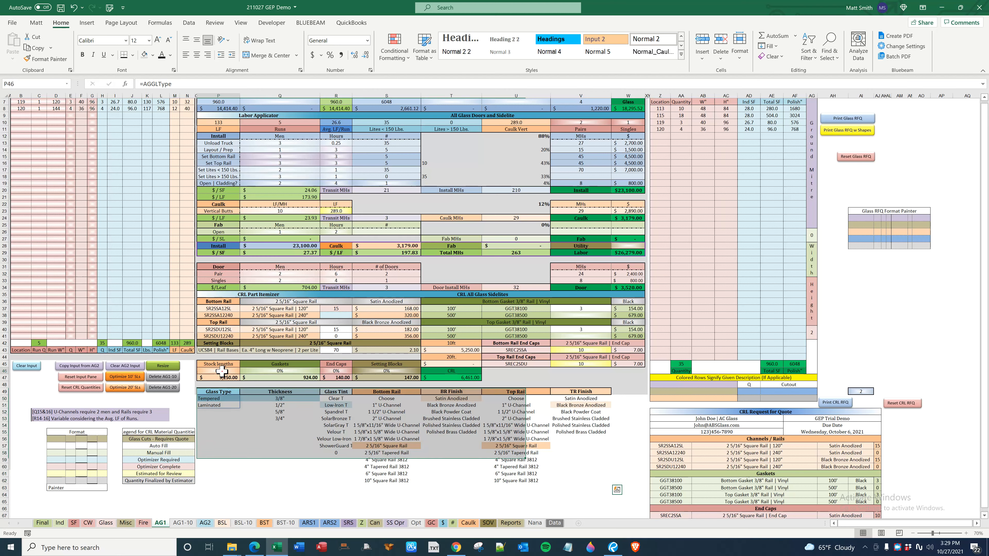
text(20%)
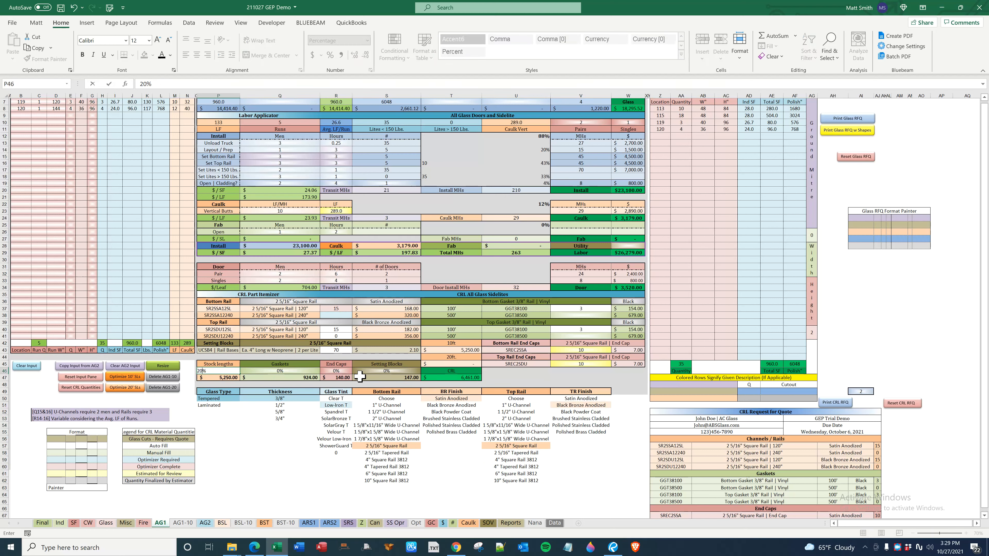
click(335, 370)
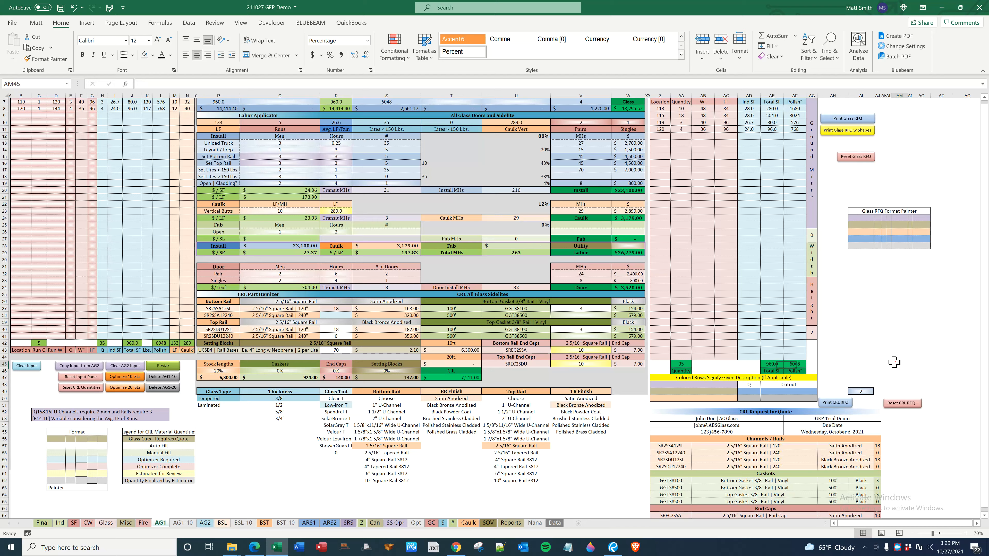
scroll(down, 3)
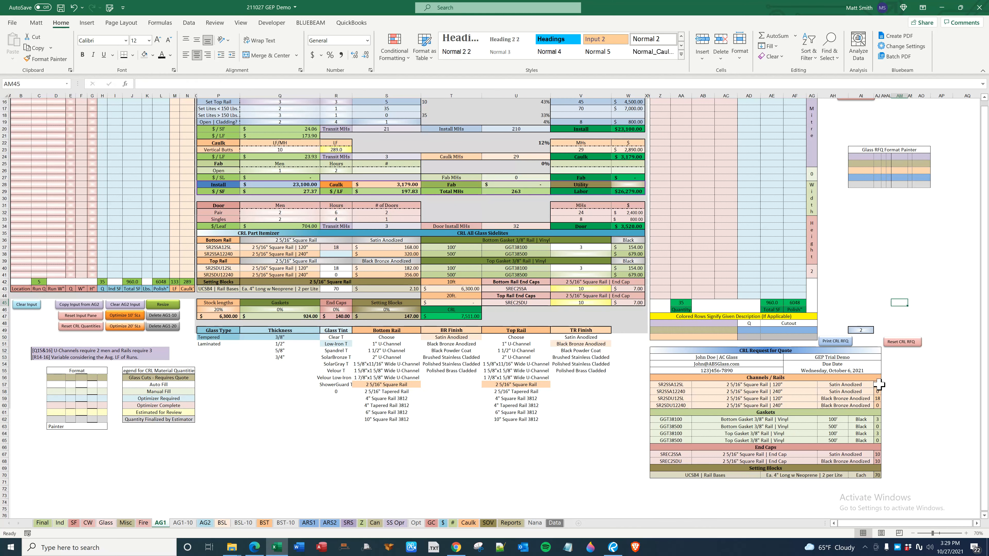
click(336, 247)
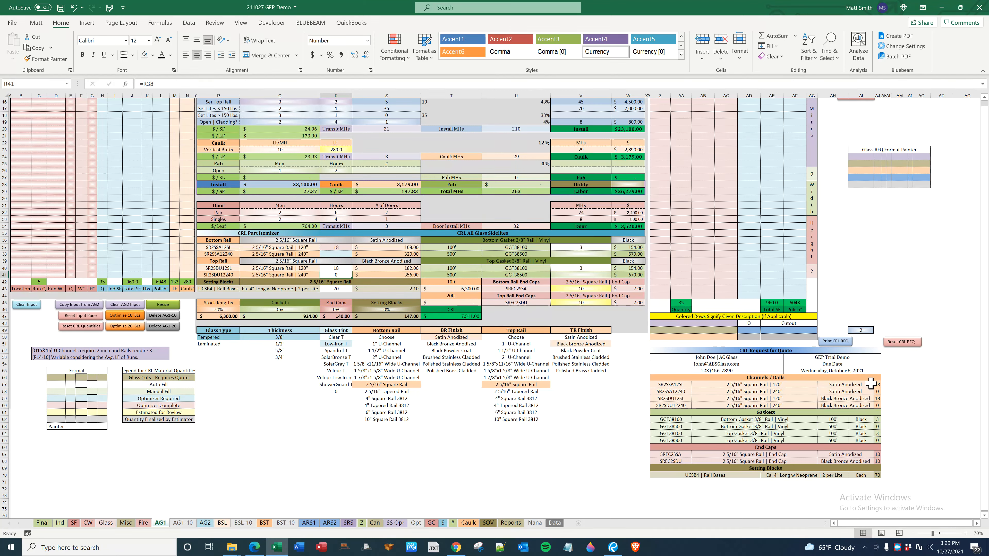
mouse_move(840, 474)
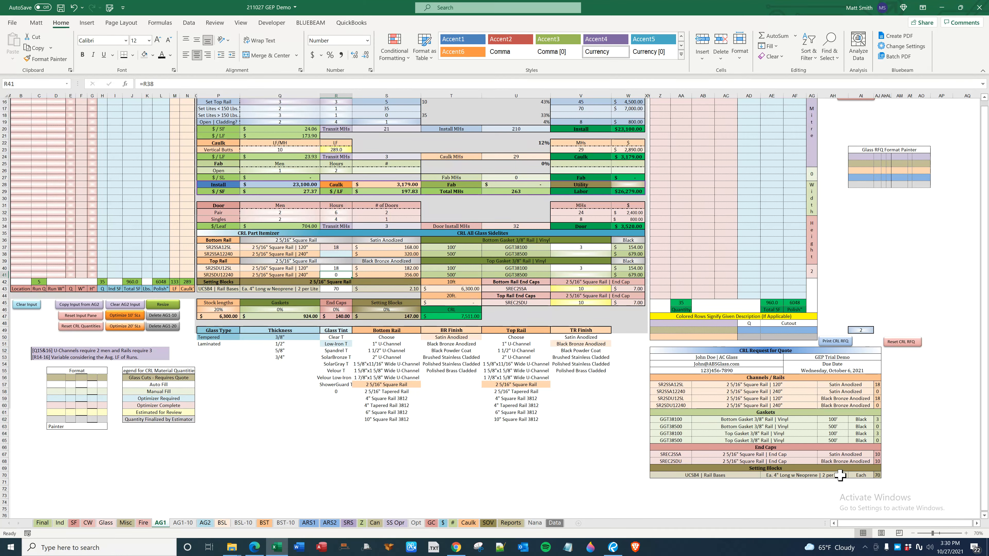
mouse_move(876, 391)
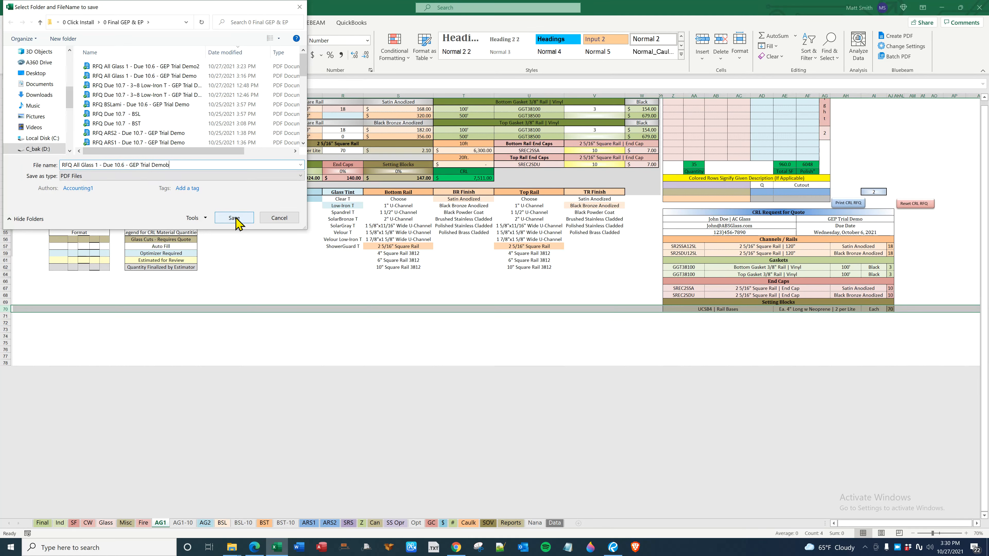
Save the CRL Request for Quote as a PDF via Print CRL RFQ, keeping the file name.
click(234, 217)
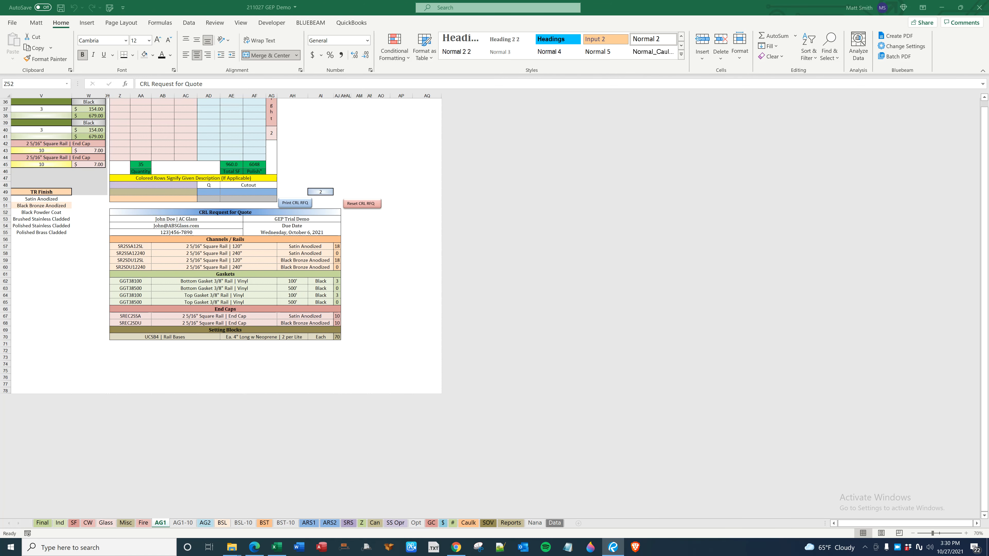
Bring up the saved CRL Request for Quote PDF in Revu and enlarge the viewer to review it.
click(295, 202)
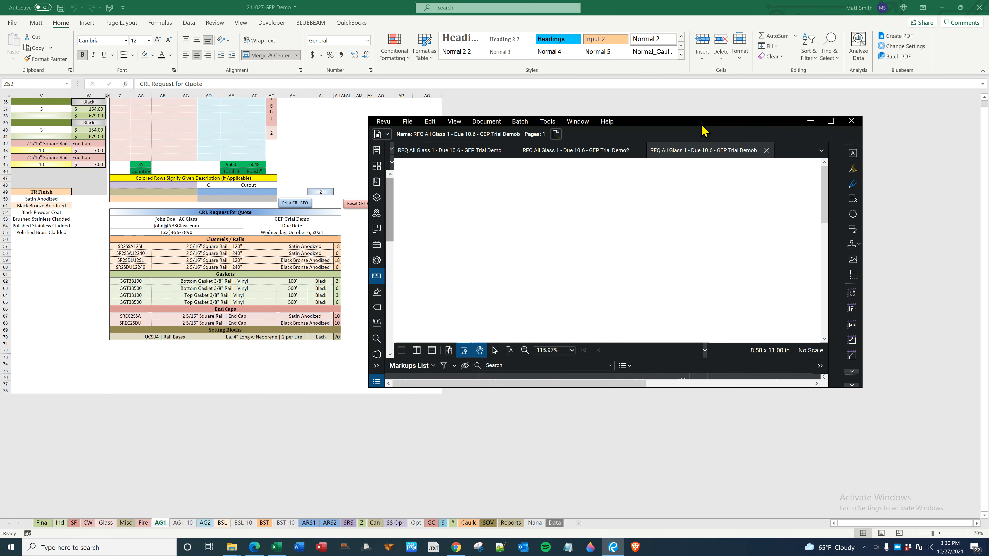
click(831, 121)
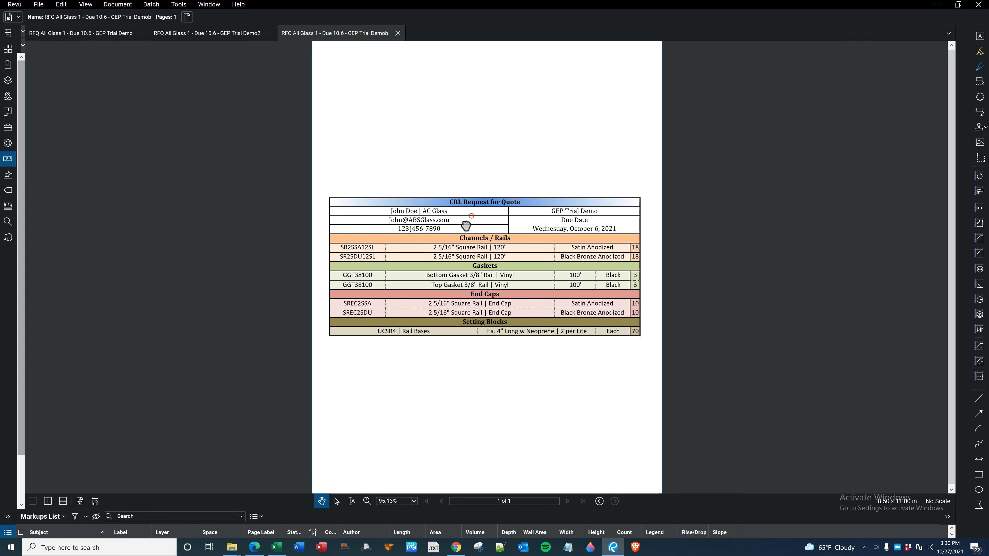
mouse_move(514, 100)
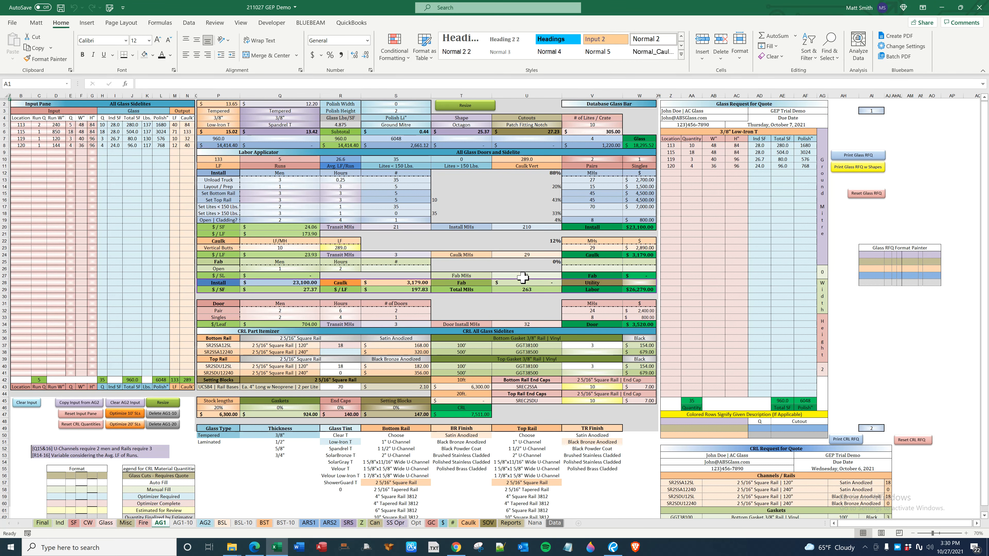
mouse_move(289, 191)
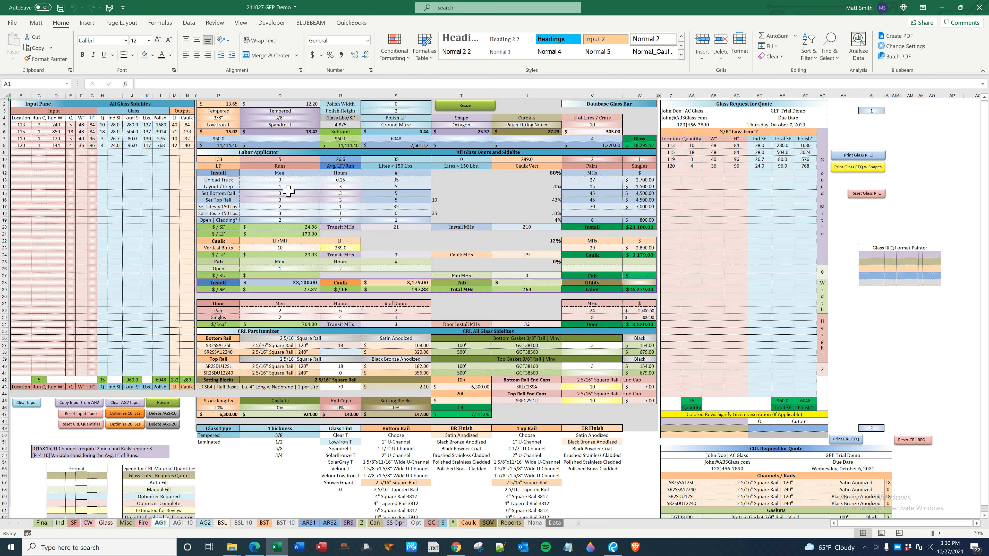
Back on the AG1 estimate sheet, inspect the formula behind the top rail labor hours.
click(340, 193)
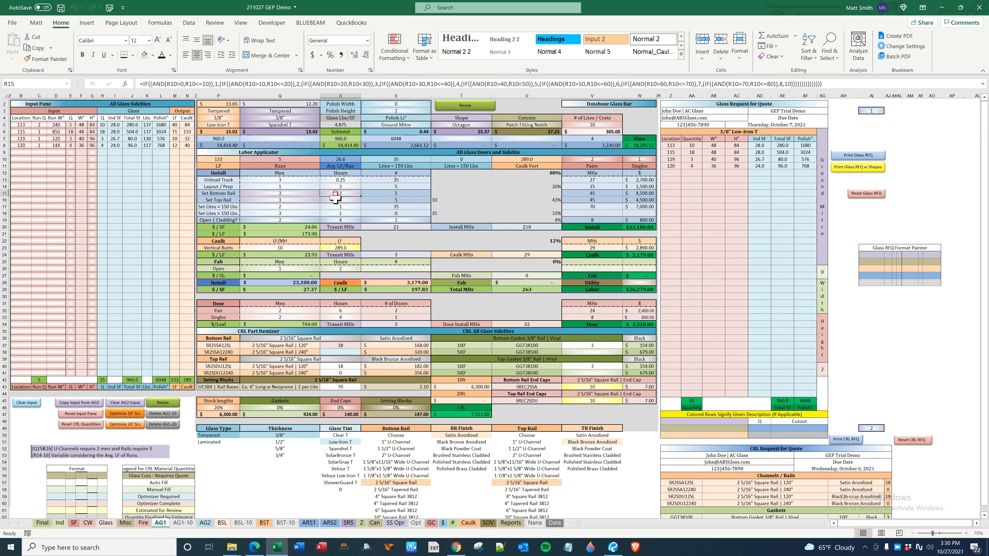